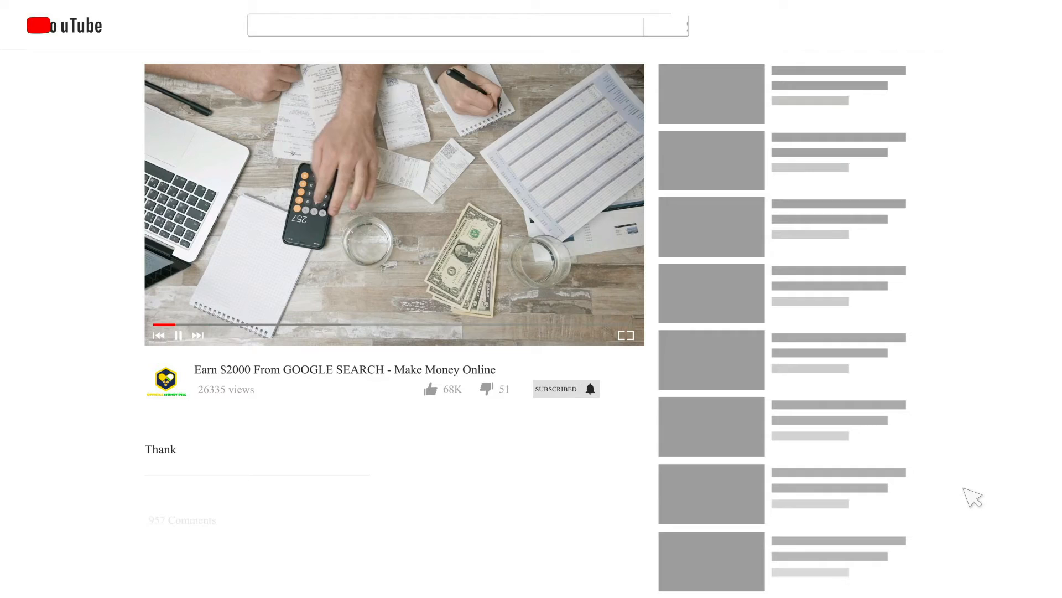
- Scroll to the Make Money/Save Money/Freebies columns and open the 'Get Paid to Write: 101 Sites' post
left_click(430, 389)
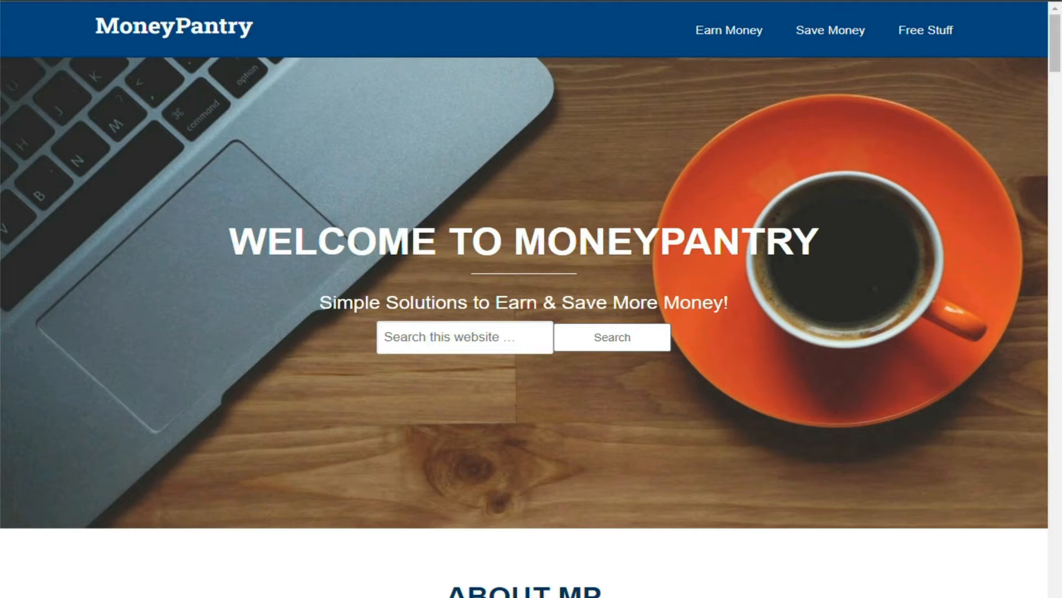
mouse_move(304, 249)
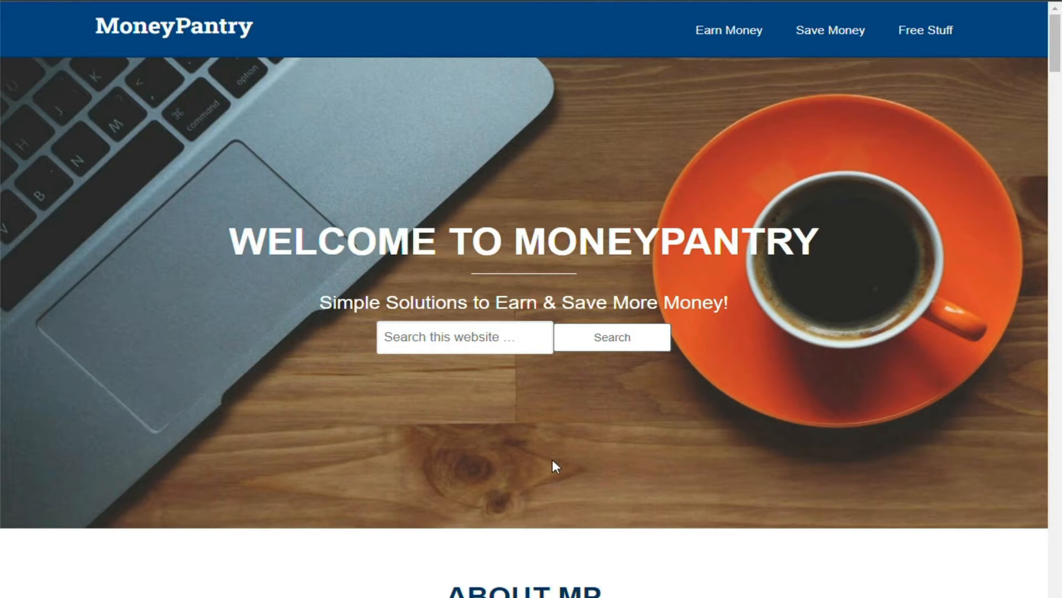
scroll("down", 3)
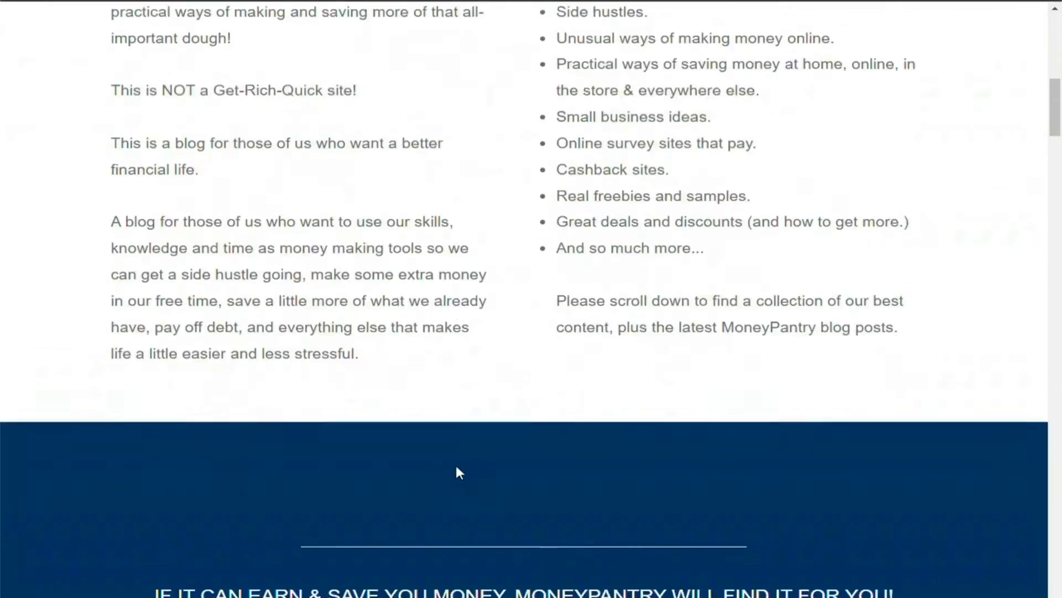
scroll("down", 3)
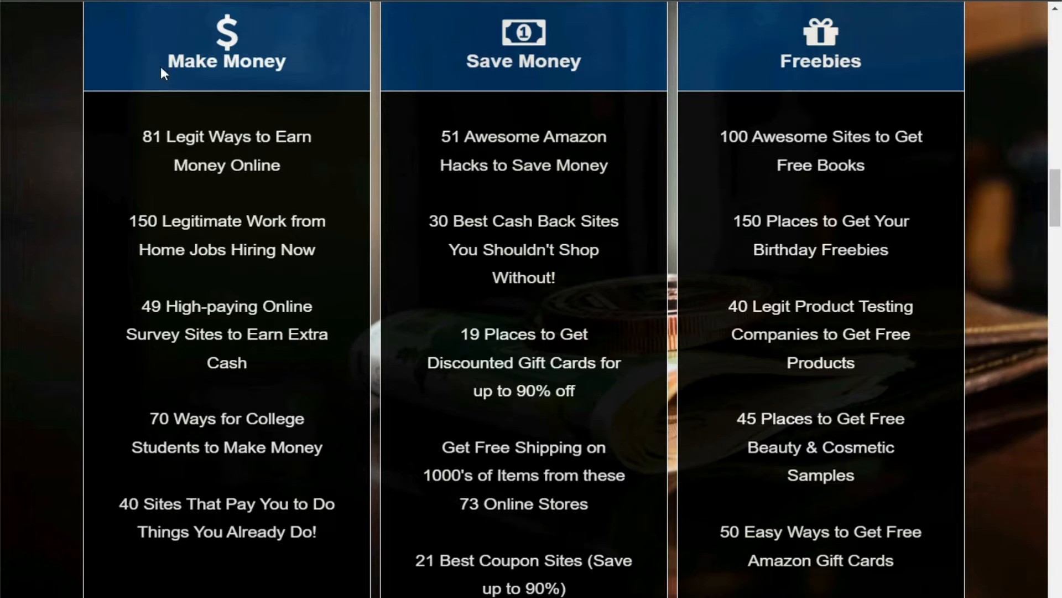
double_click(800, 61)
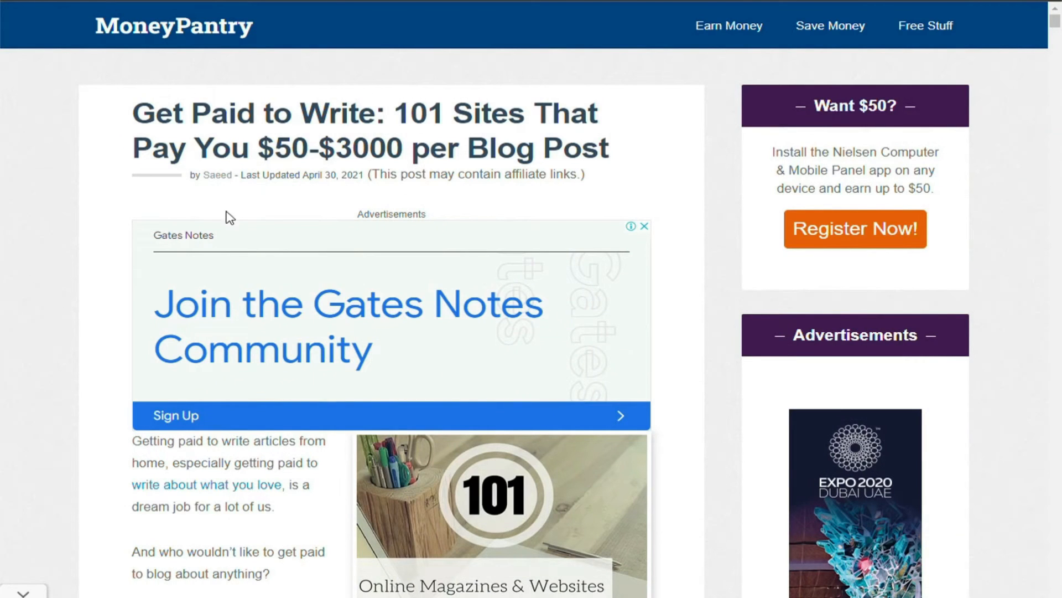
- Scroll the article past the travel-writing entries into the General Interest section
left_click_drag(256, 148, 335, 147)
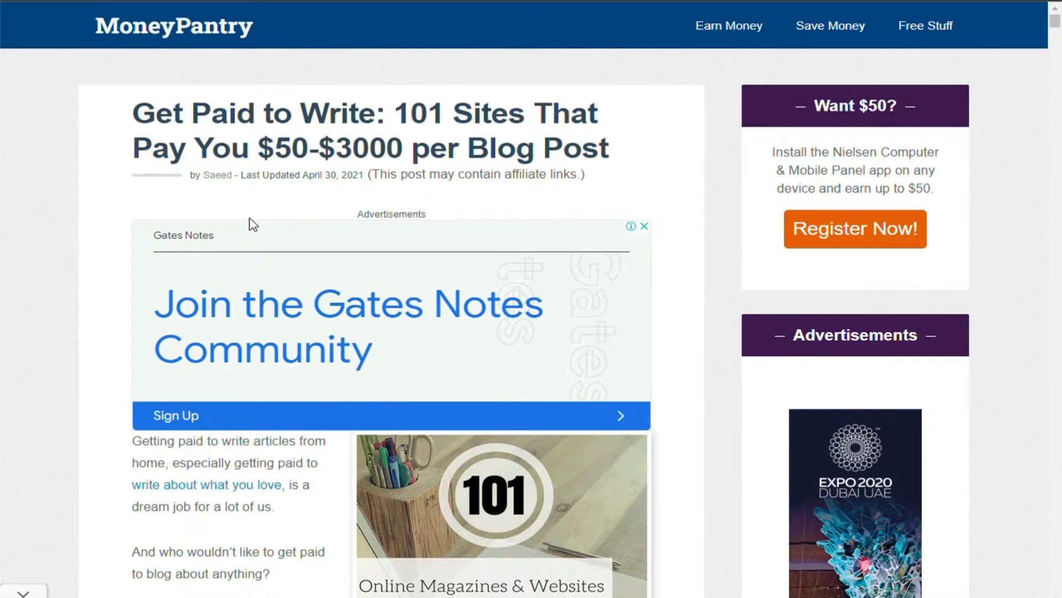
scroll("down", 3)
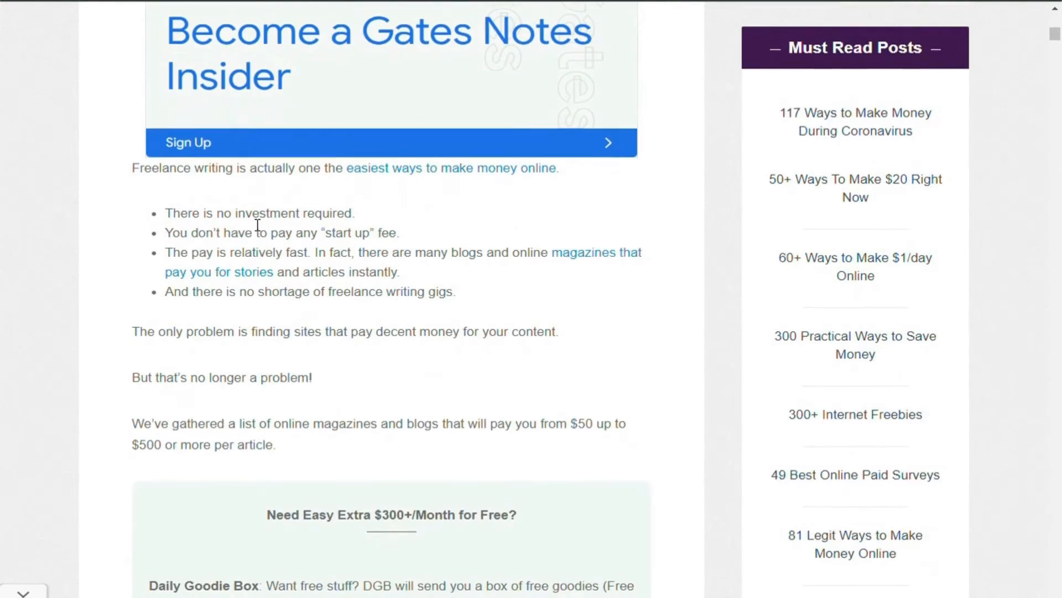
scroll("down", 3)
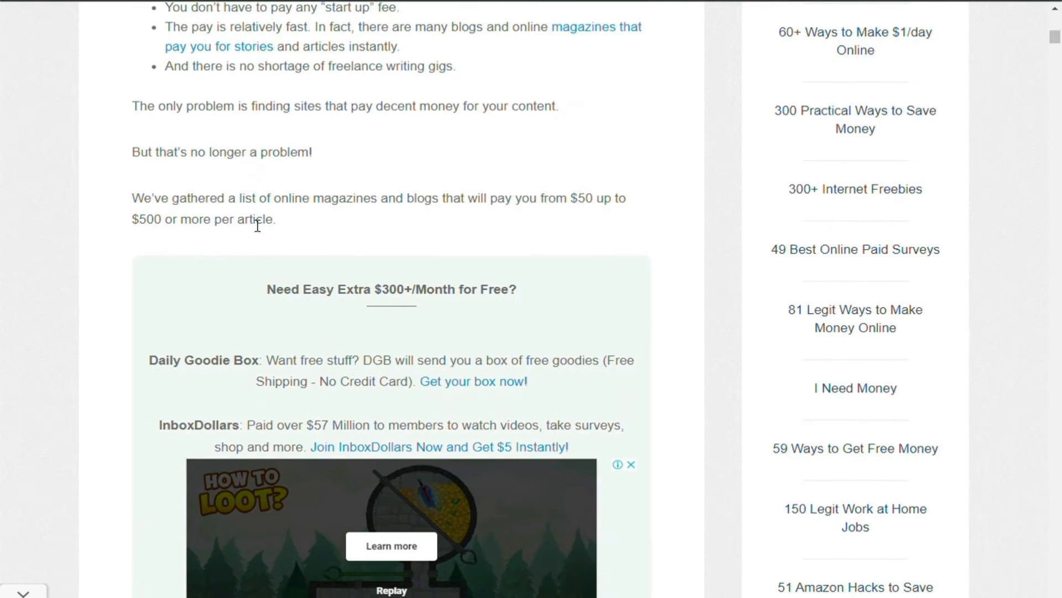
scroll("down", 3)
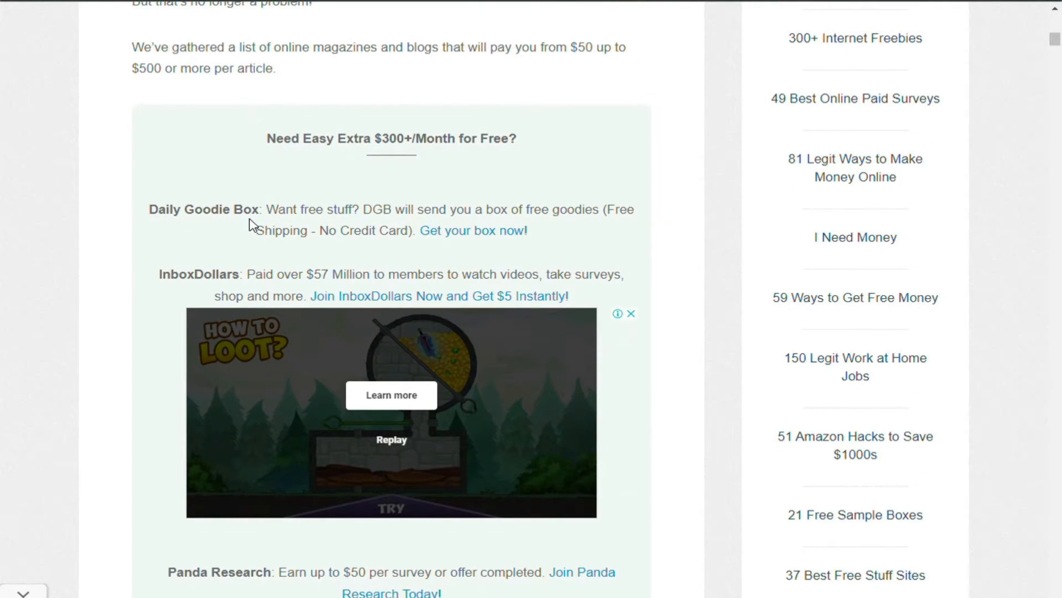
scroll("down", 3)
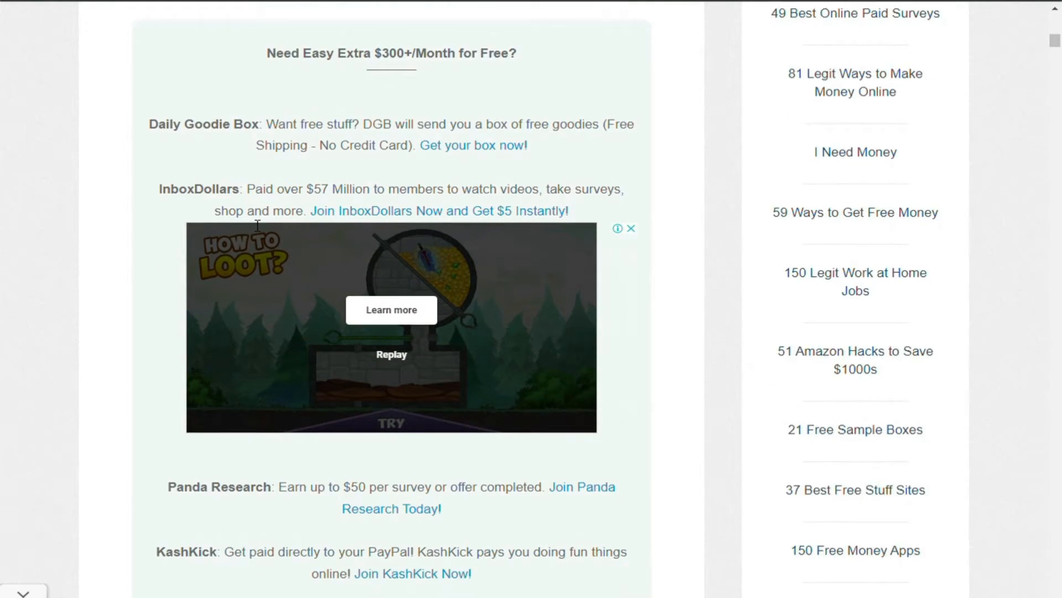
scroll("down", 3)
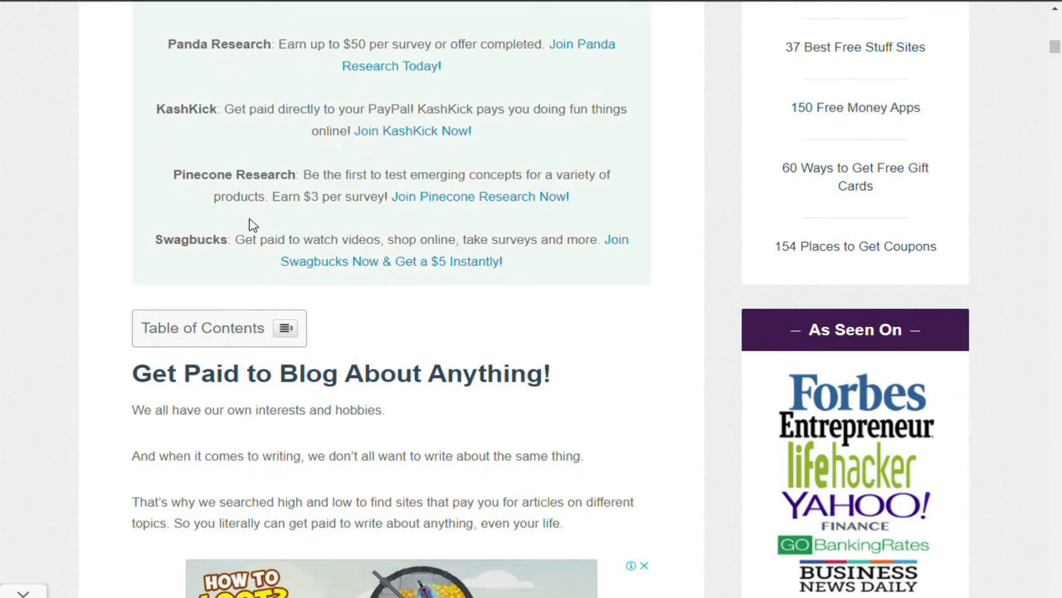
scroll("down", 3)
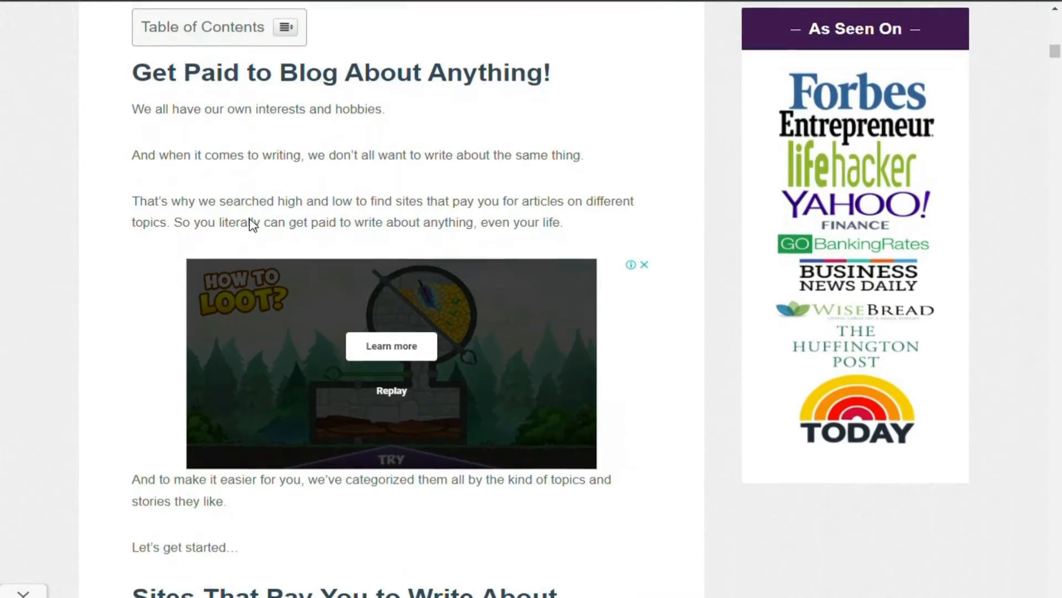
scroll("down", 3)
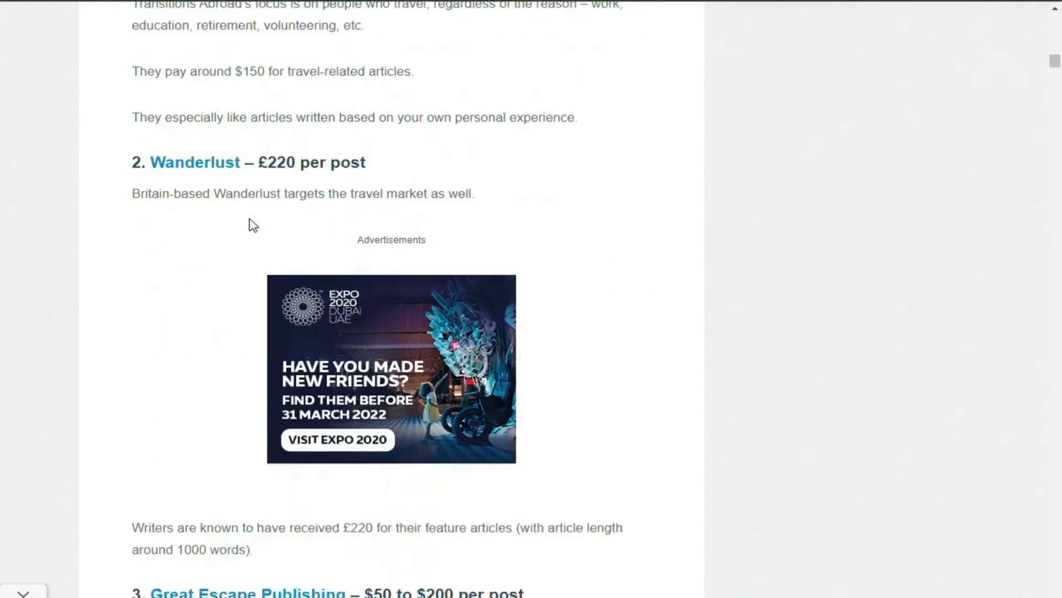
scroll("down", 3)
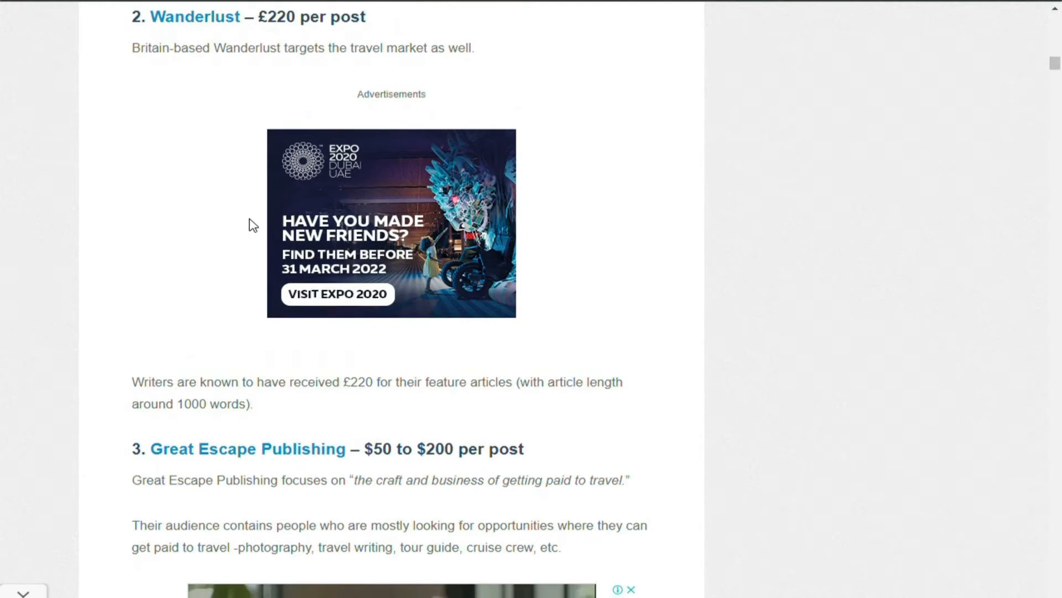
scroll("down", 3)
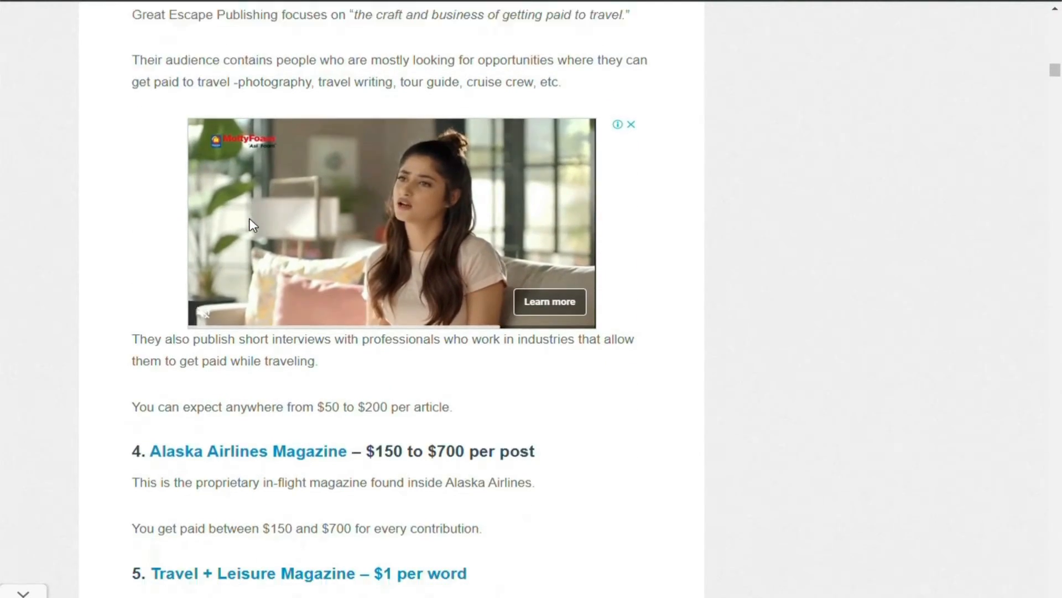
scroll("down", 3)
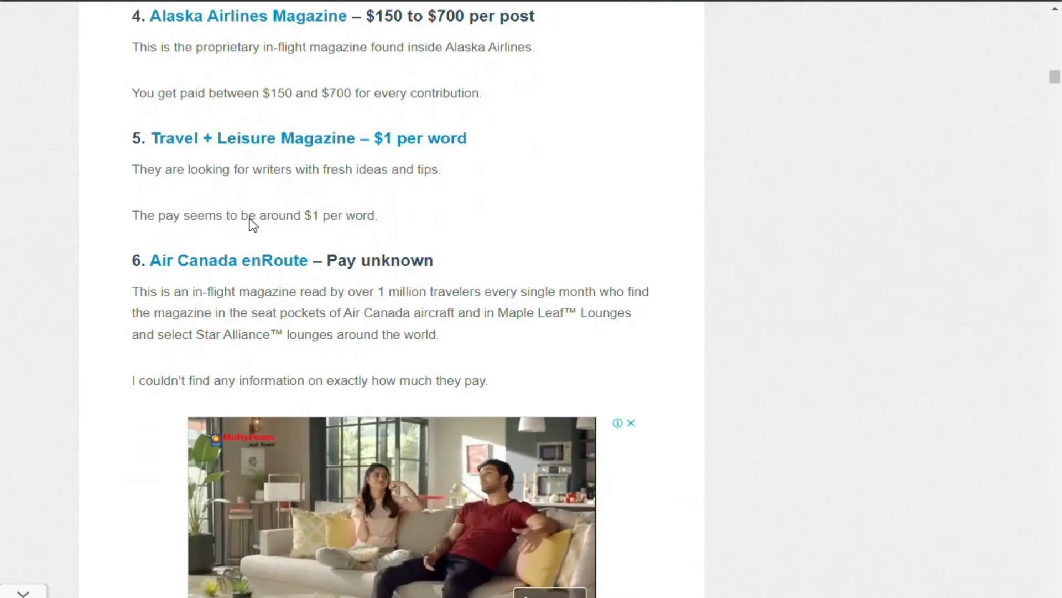
scroll("down", 3)
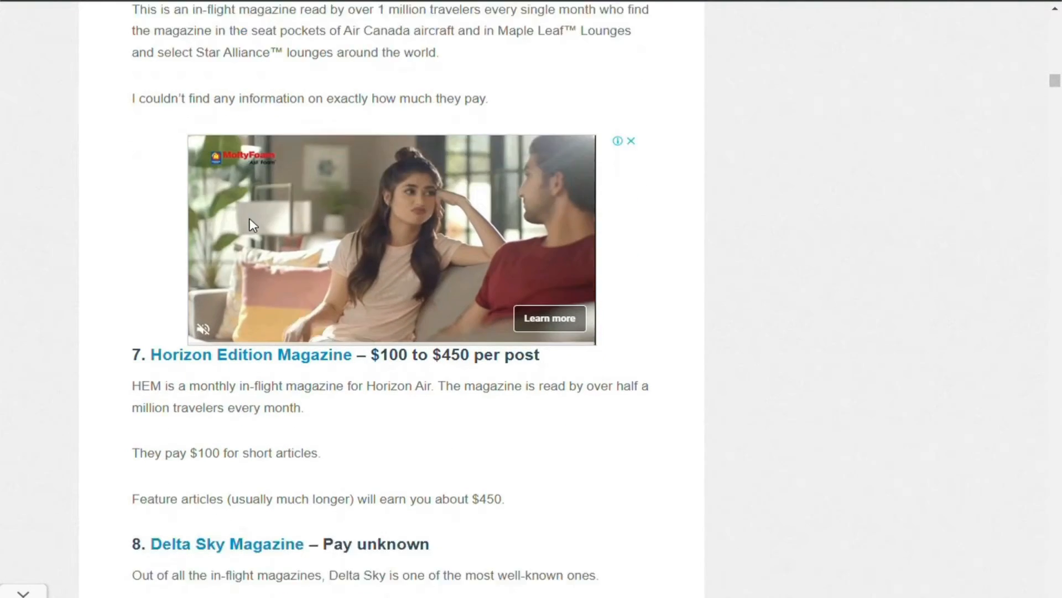
scroll("down", 3)
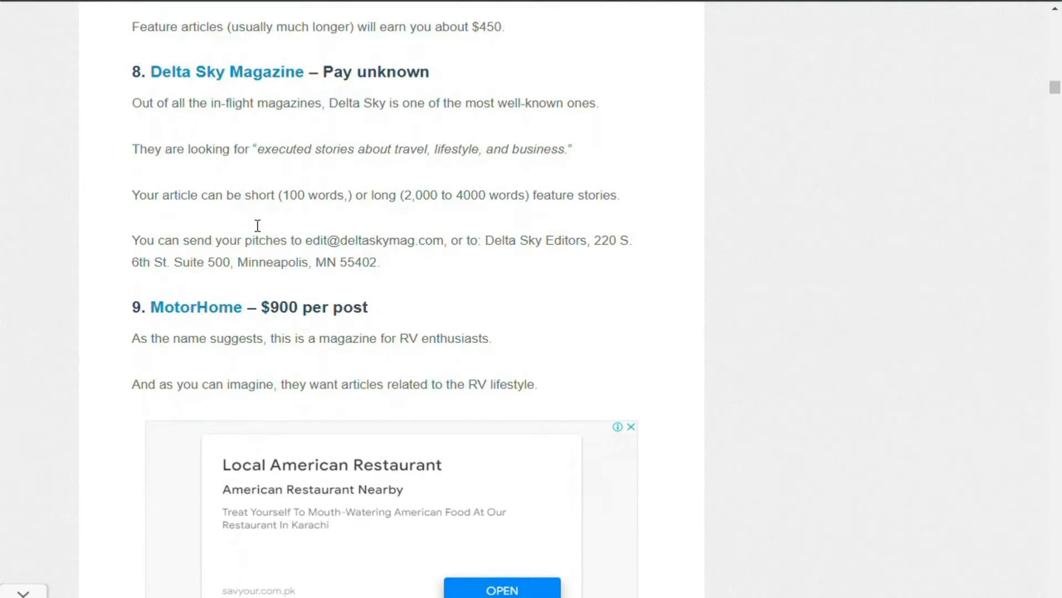
scroll("down", 3)
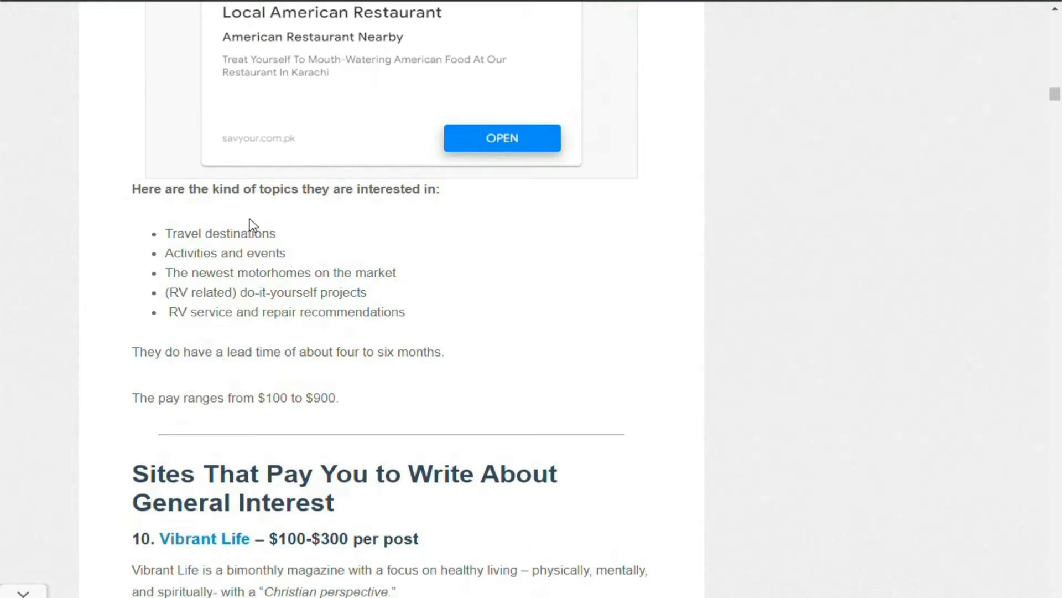
scroll("down", 3)
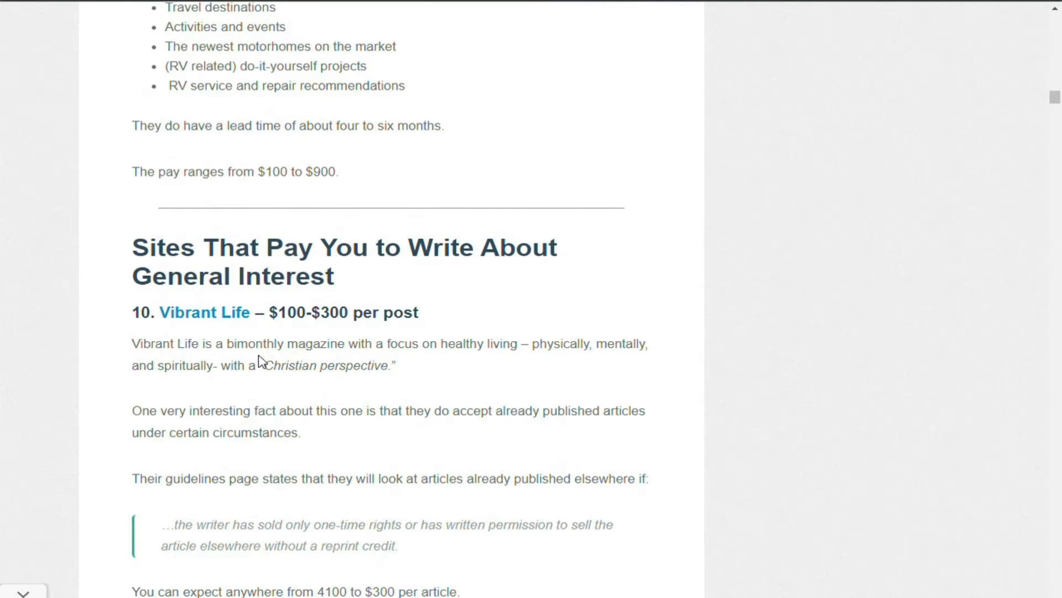
scroll("down", 3)
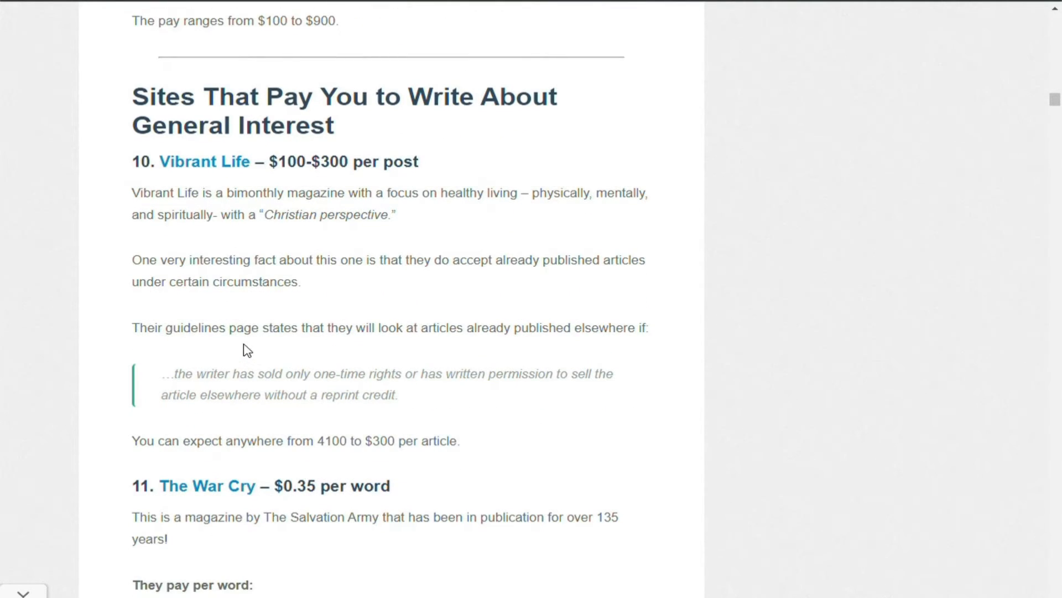
mouse_move(204, 161)
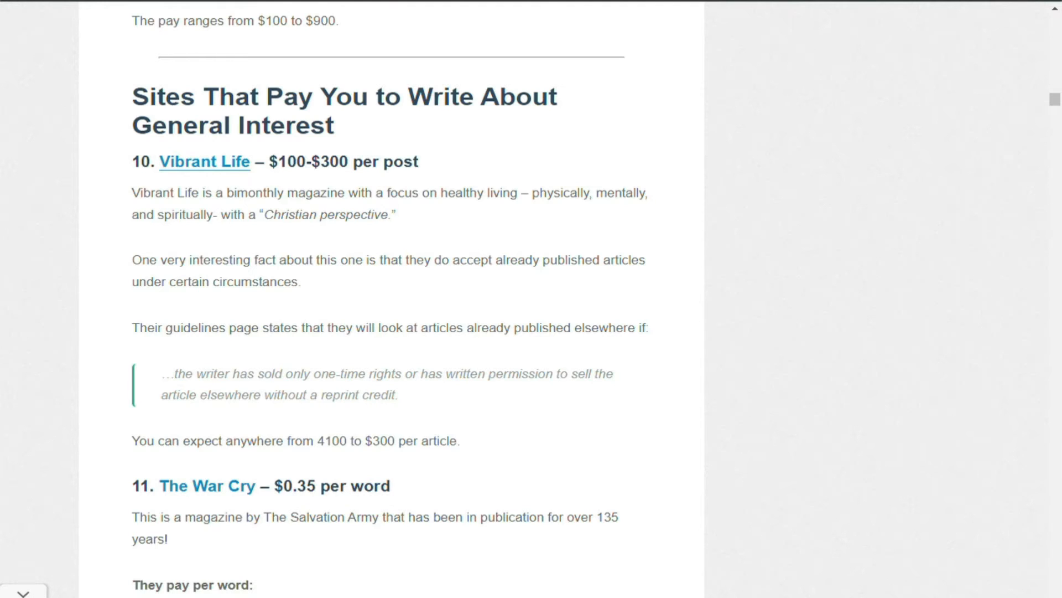
mouse_move(495, 29)
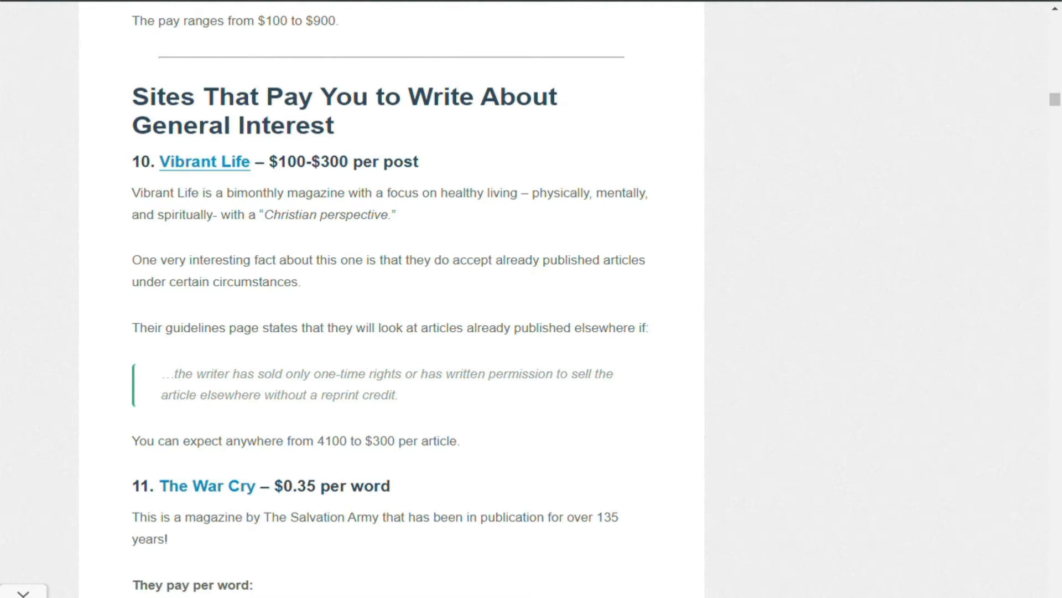
- Follow the 'Vibrant Life' link in item 10 to the magazine's Writer's Guidelines page
left_click(204, 161)
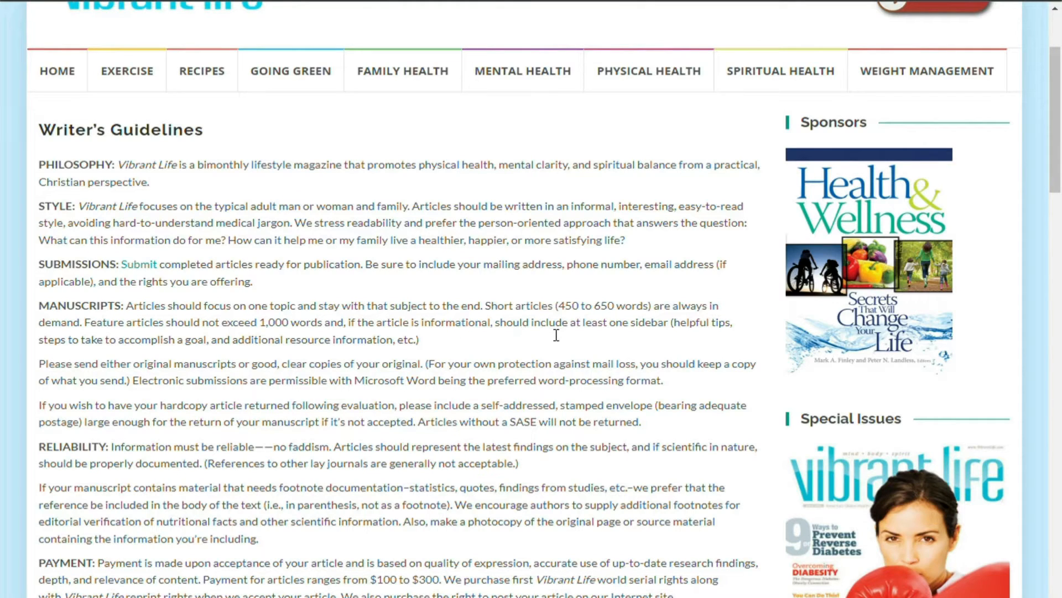
- Scroll through the Vibrant Life Writer's Guidelines toward the Payment section
scroll("down", 3)
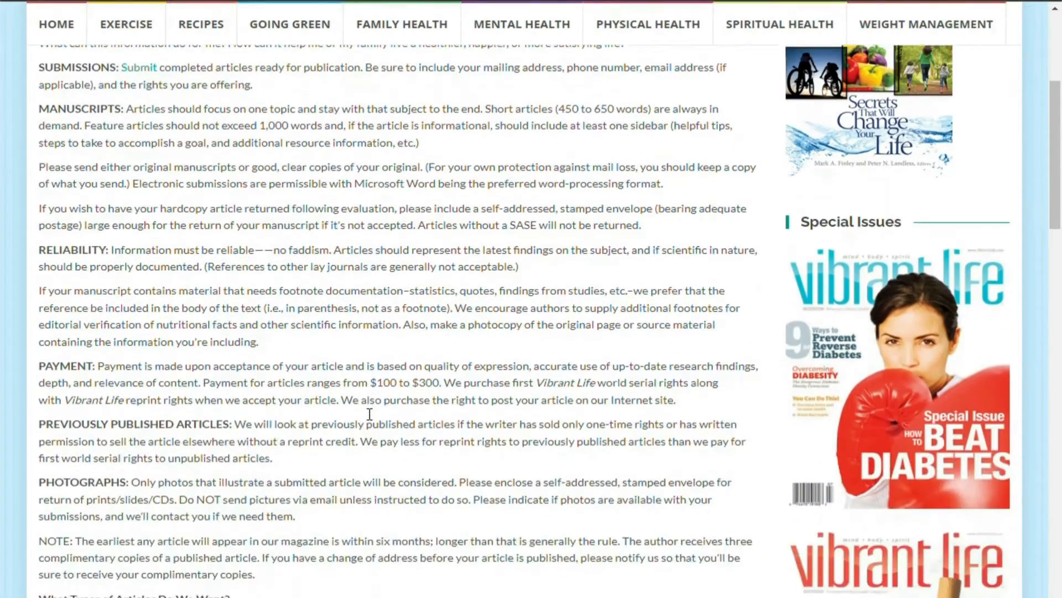
scroll("up", 3)
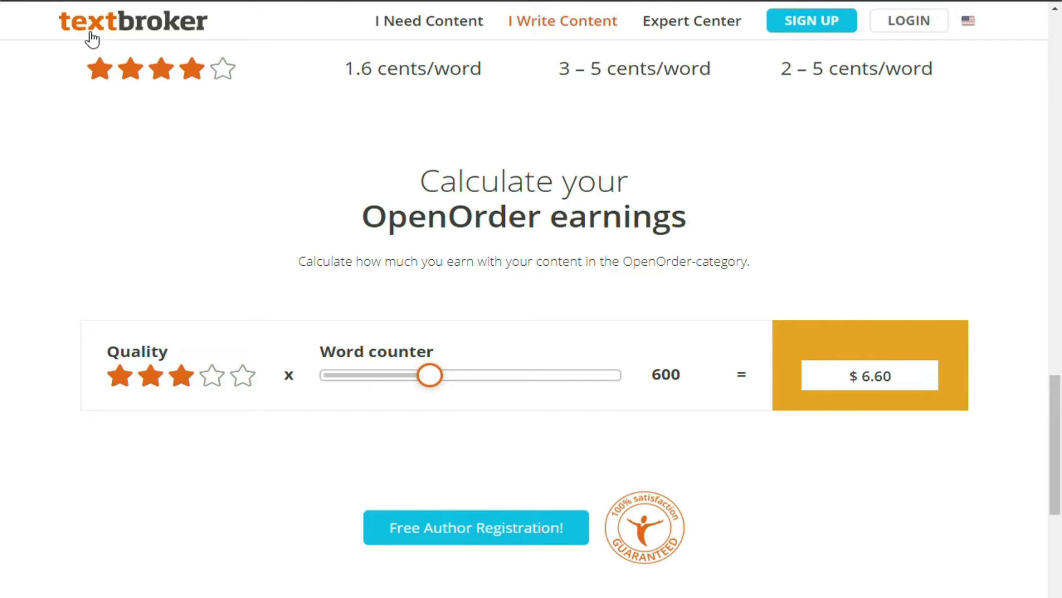
mouse_move(357, 333)
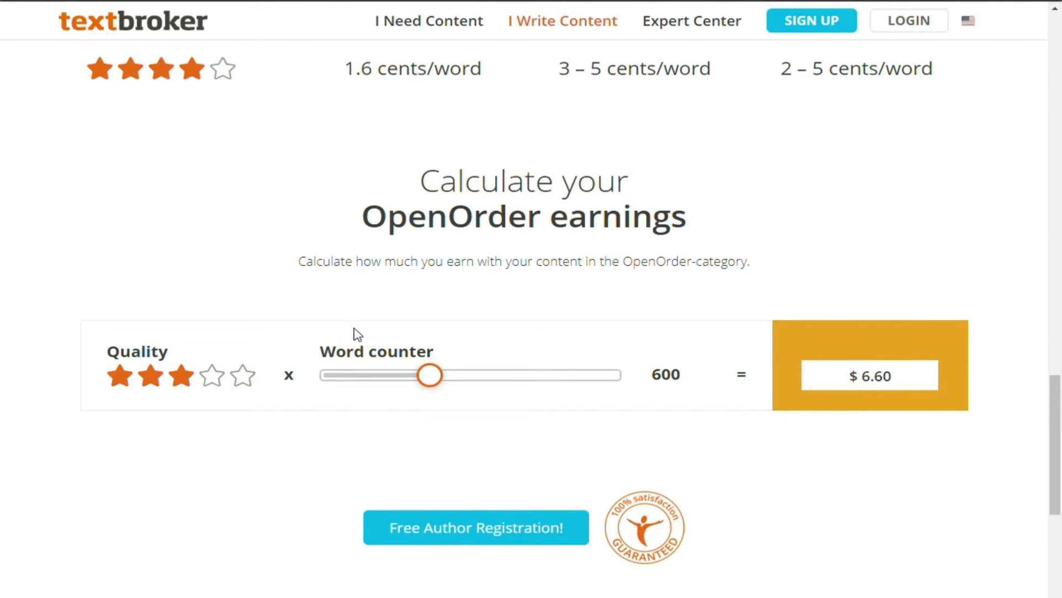
mouse_move(431, 378)
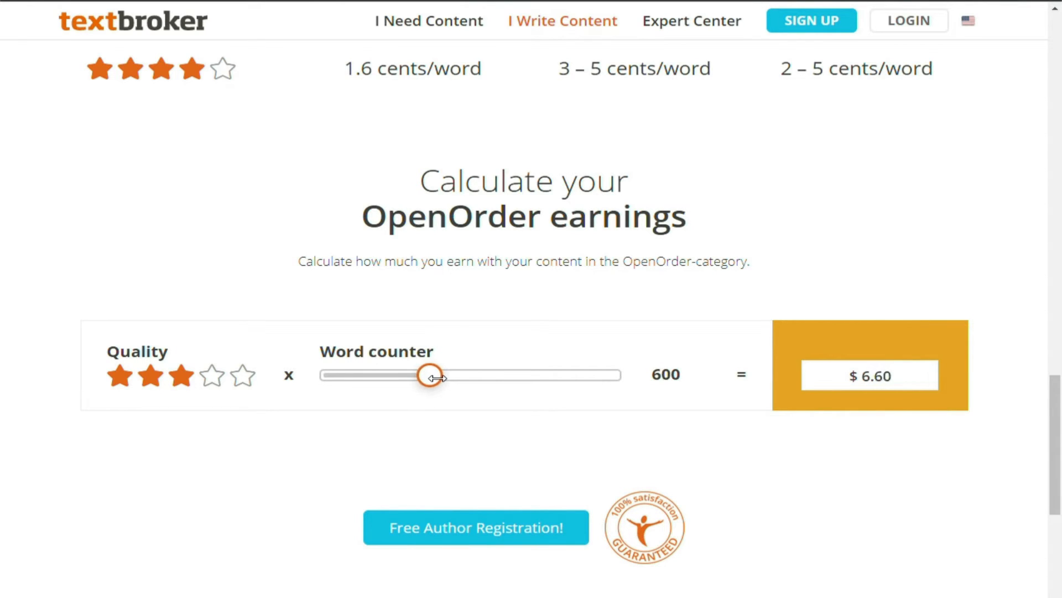
- Try the word-count slider at 630 and 610 words, then return to 600 words ($6.60)
left_click_drag(430, 375, 437, 375)
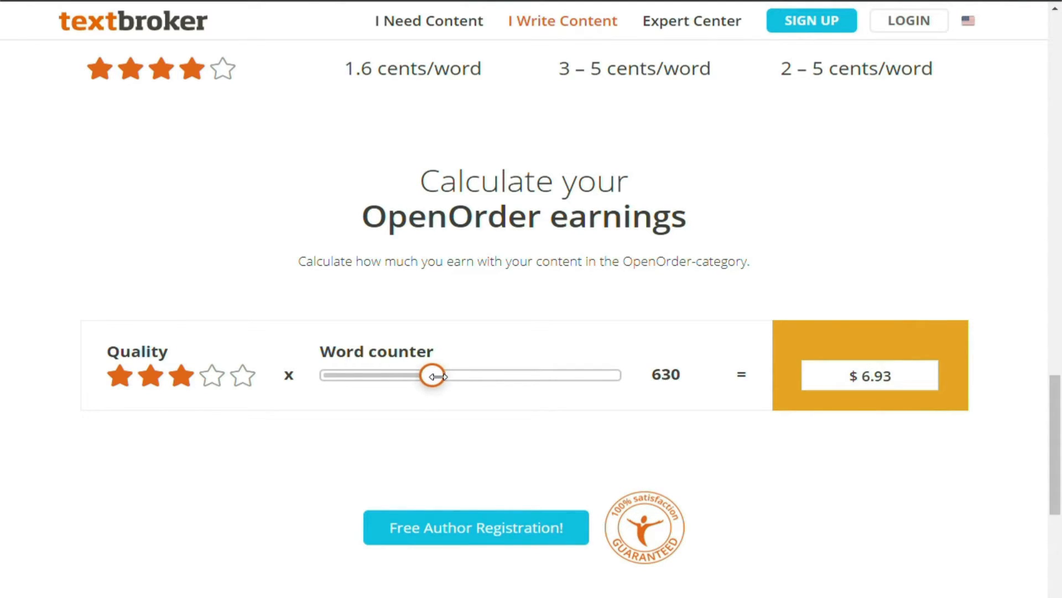
left_click_drag(437, 375, 432, 375)
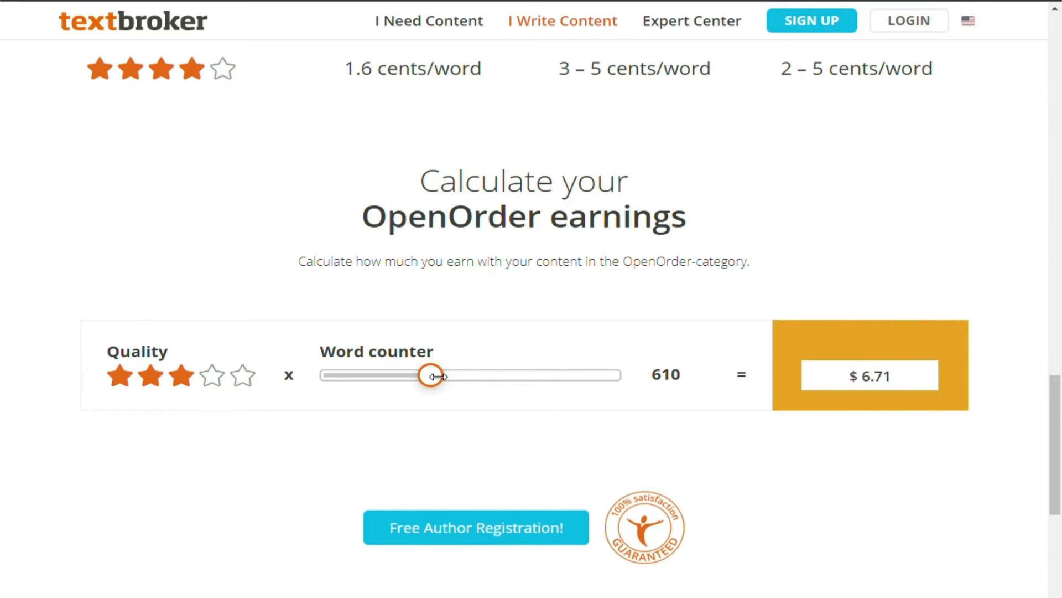
left_click_drag(437, 375, 430, 375)
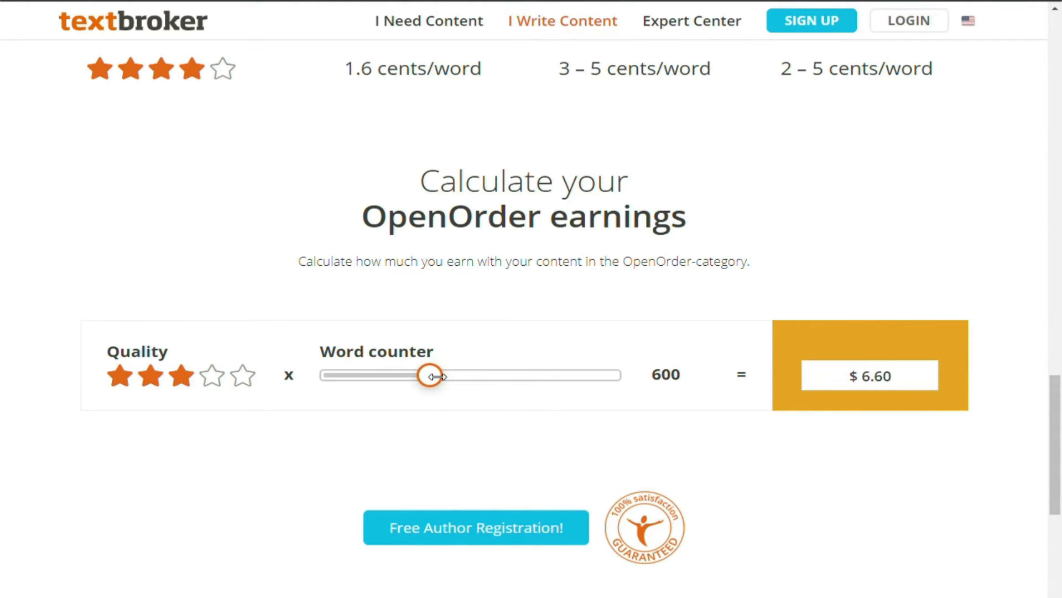
mouse_move(818, 357)
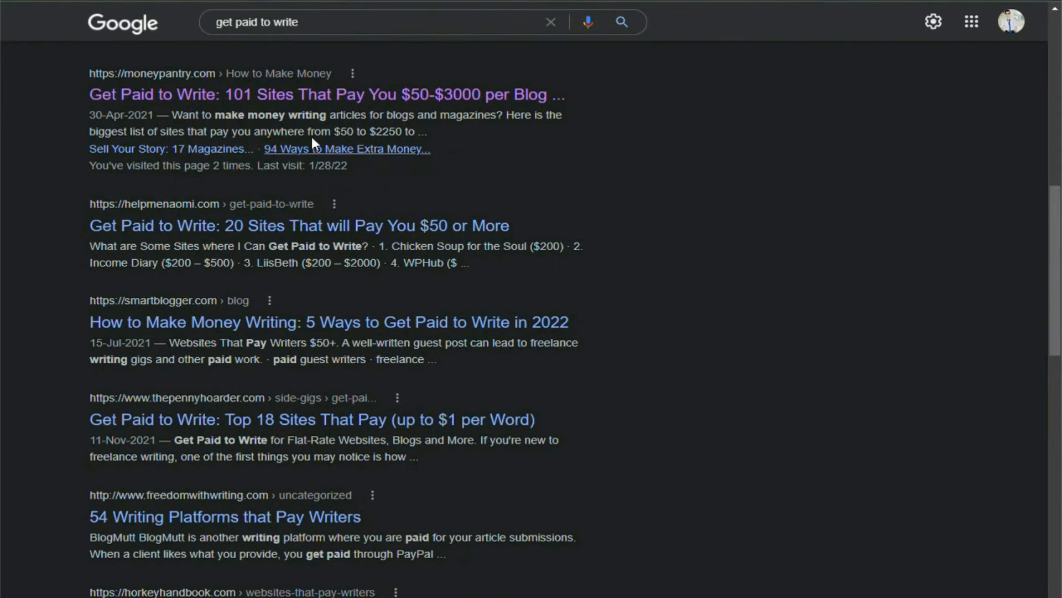
- Pick a 'get paid to write' result, reopening Vibrant Life's Writer's Guidelines
left_click(326, 94)
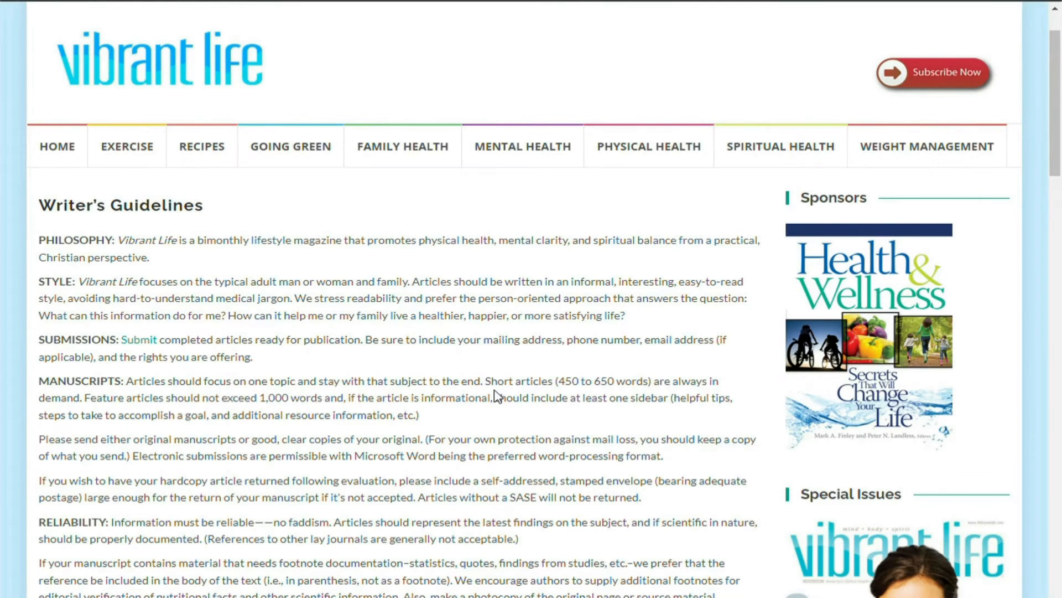
- View the Vibrant Life Writer's Guidelines page from the top
left_click_drag(554, 381, 615, 381)
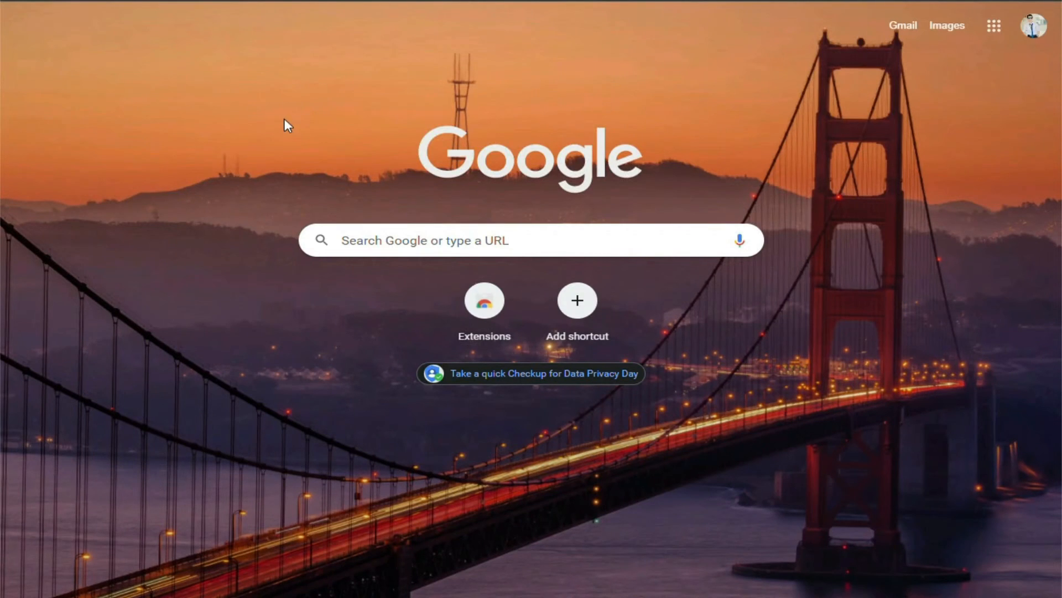
- Enter 'quora' in a new tab to reach Quora and search 'the best animes of all time'
type("quora")
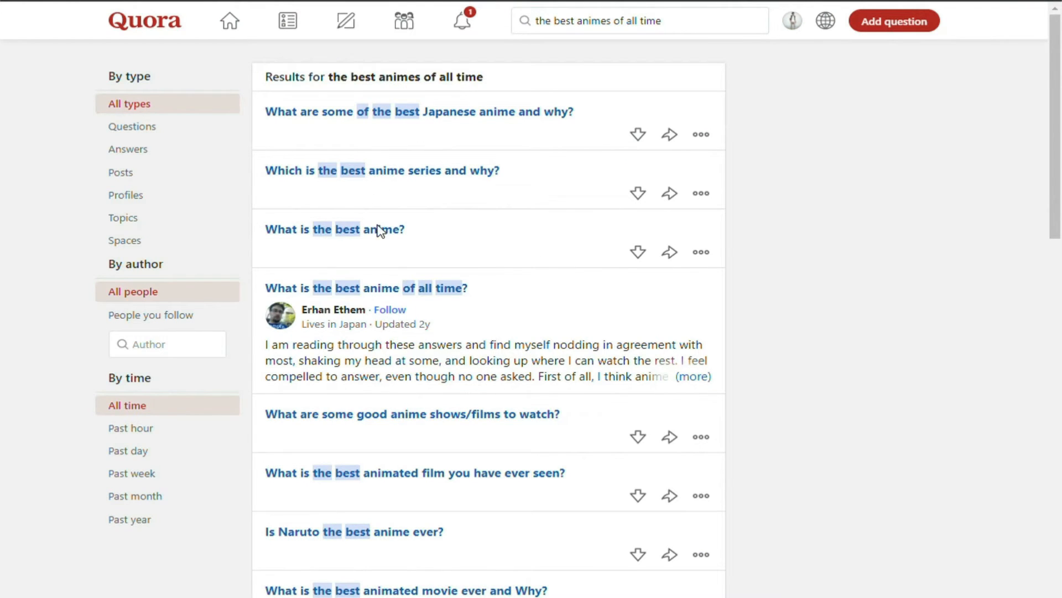
scroll("down", 3)
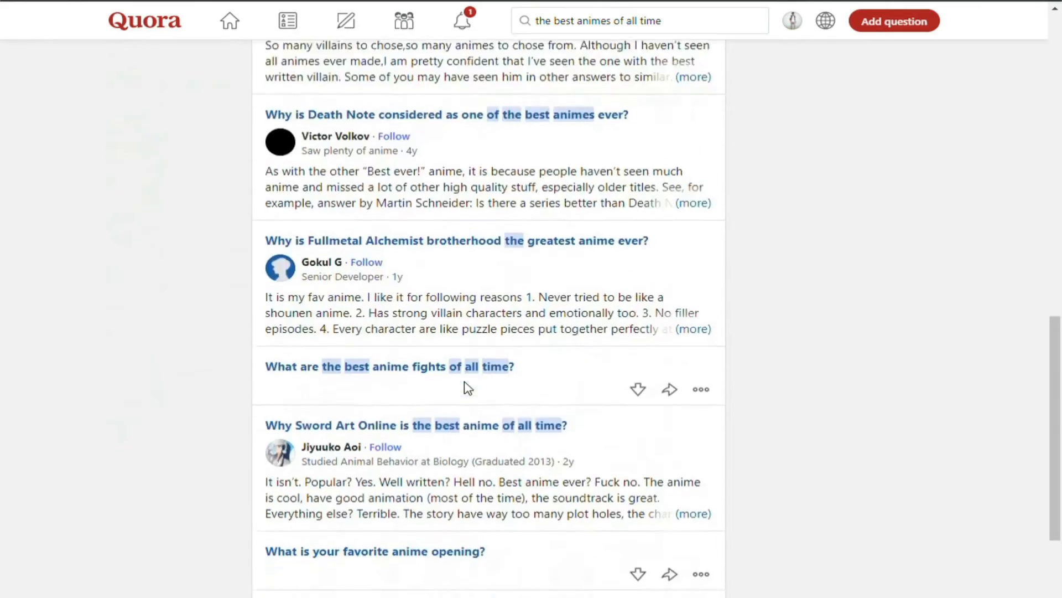
scroll("down", 3)
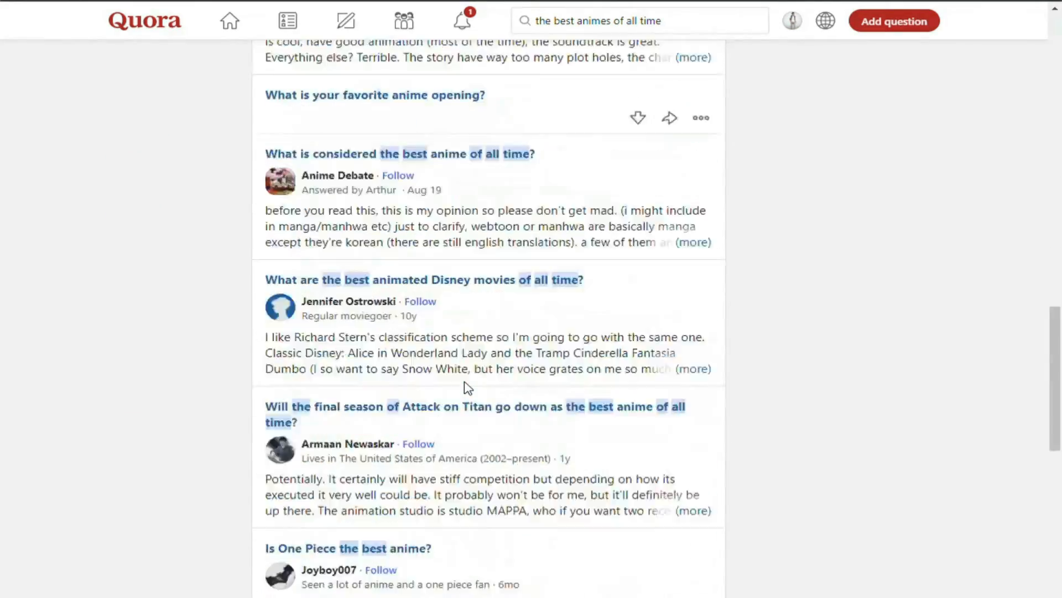
scroll("down", 3)
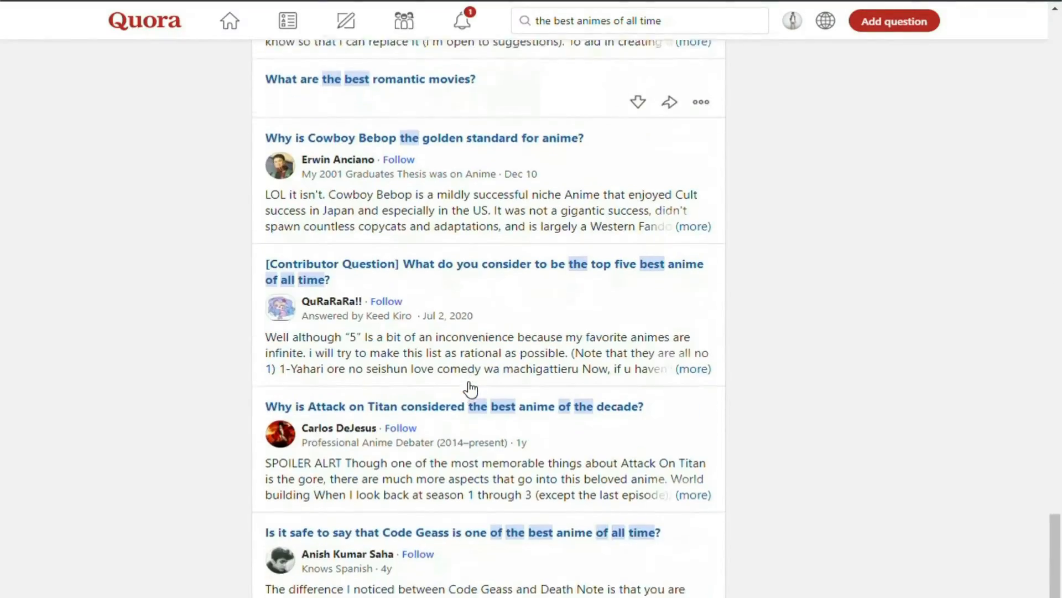
scroll("down", 3)
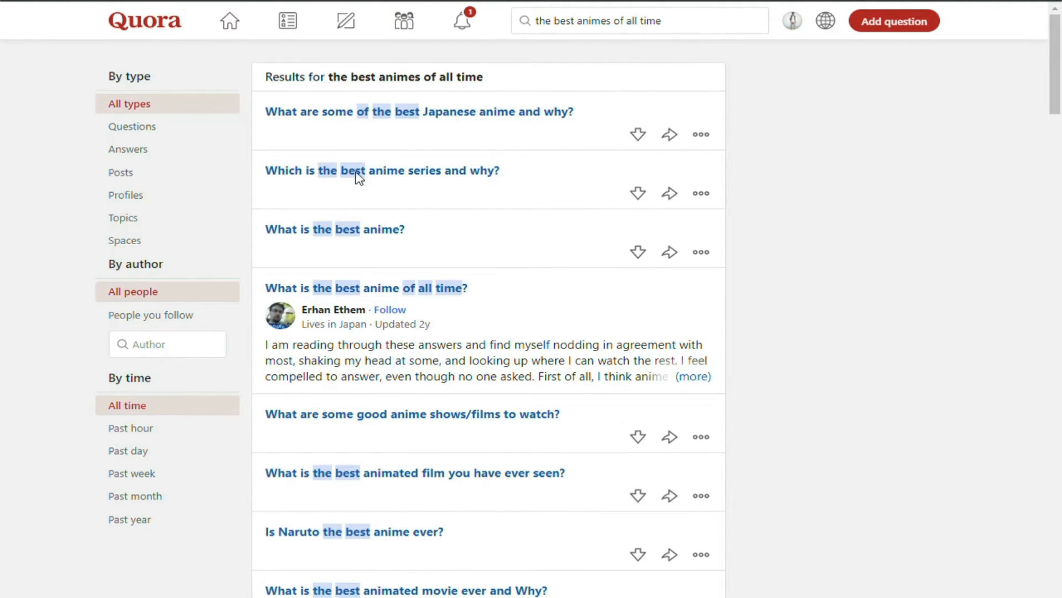
mouse_move(402, 324)
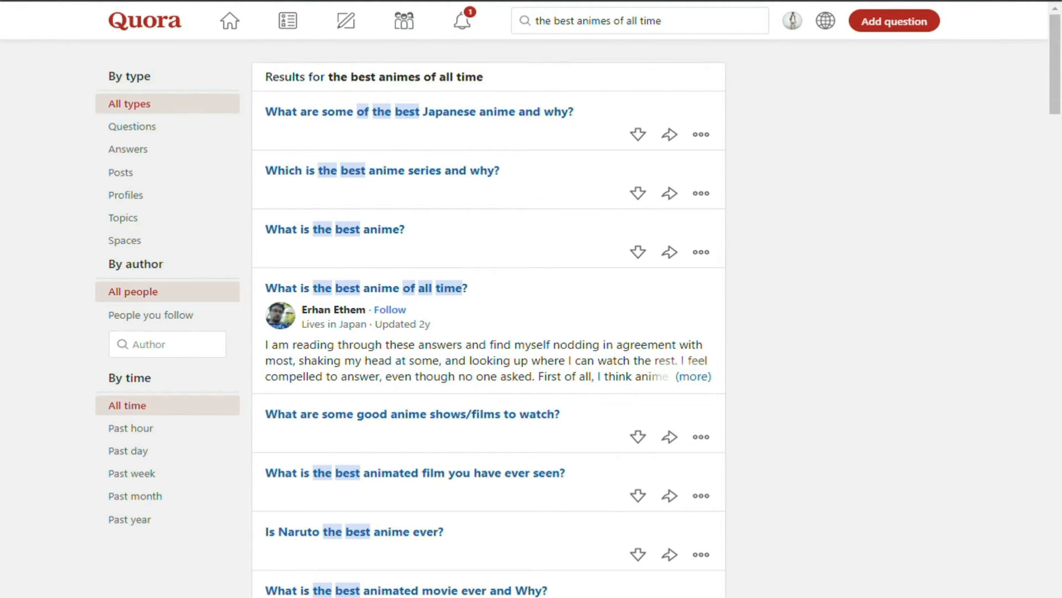
- Open 'What is the best anime of all time?' and scroll through its answers
left_click(365, 287)
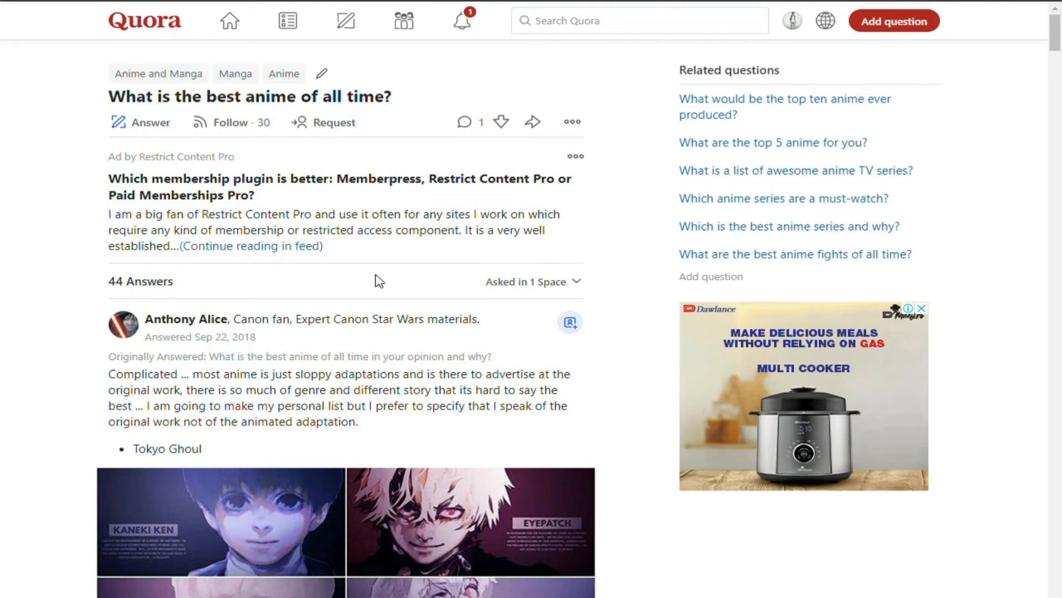
scroll("down", 3)
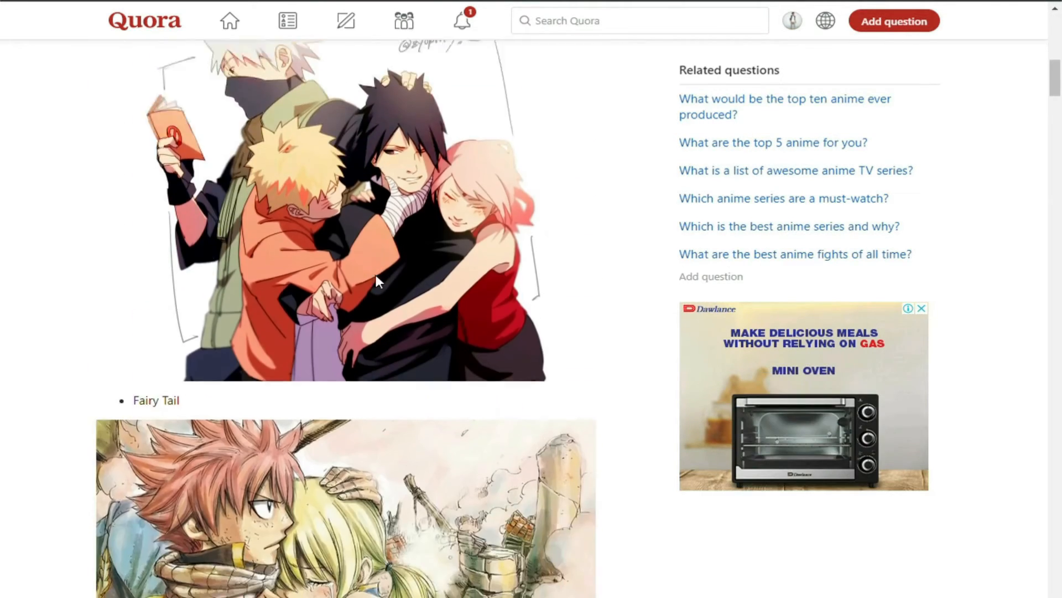
scroll("down", 3)
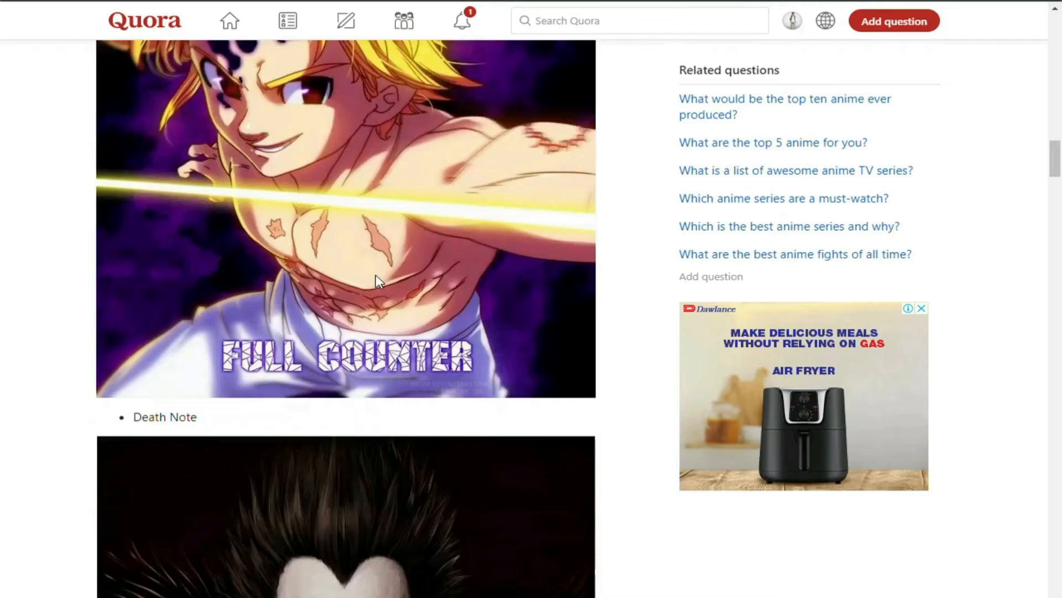
scroll("down", 3)
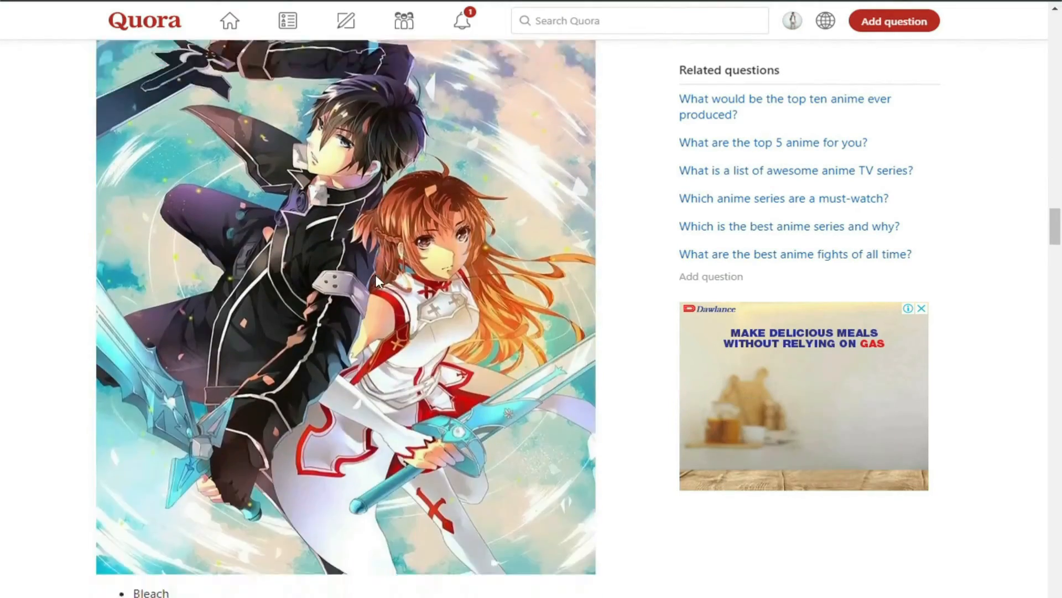
scroll("down", 3)
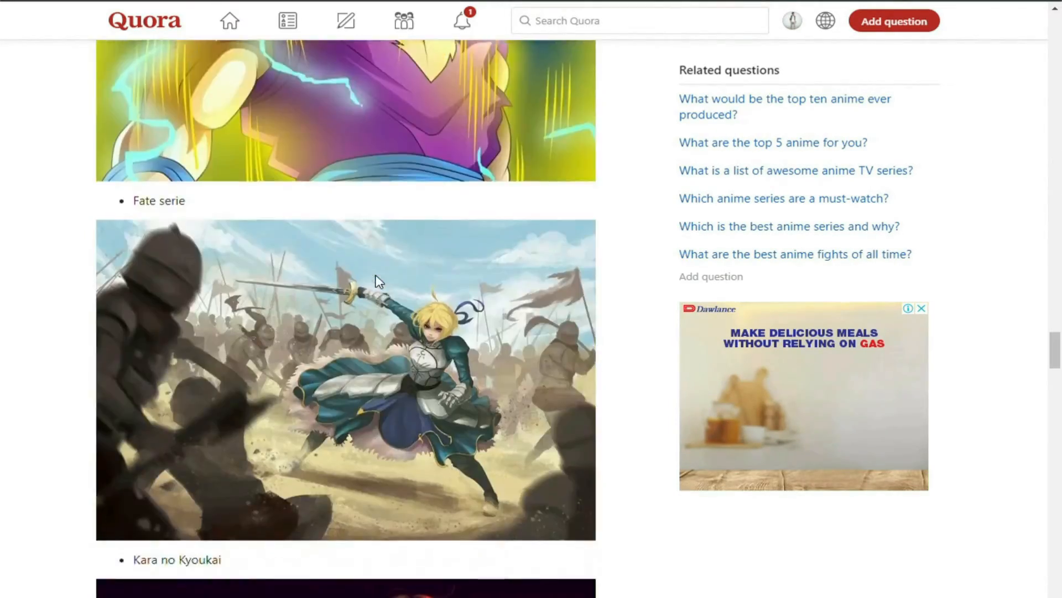
scroll("down", 3)
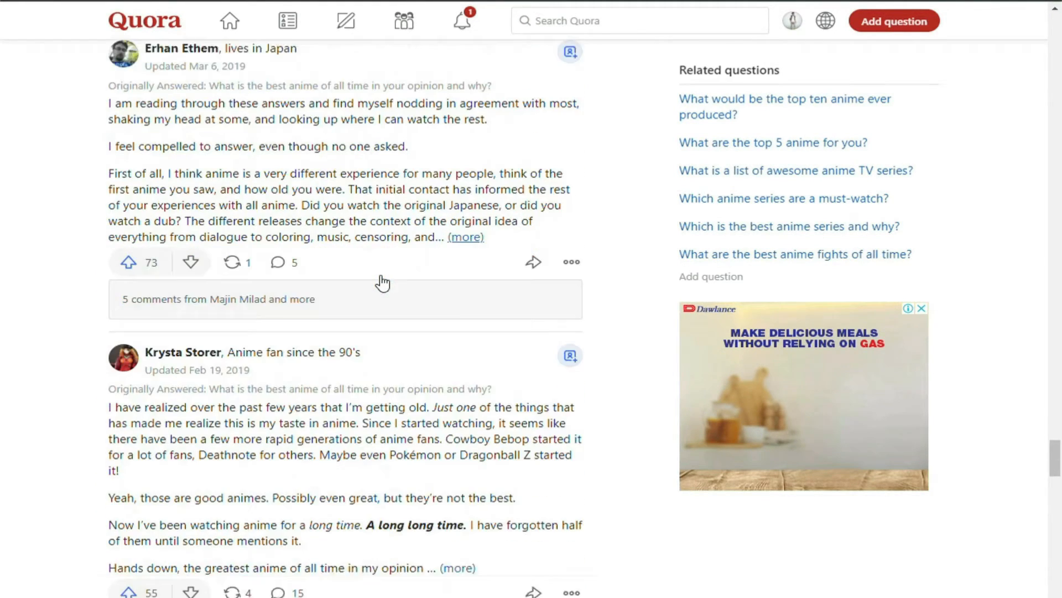
scroll("down", 3)
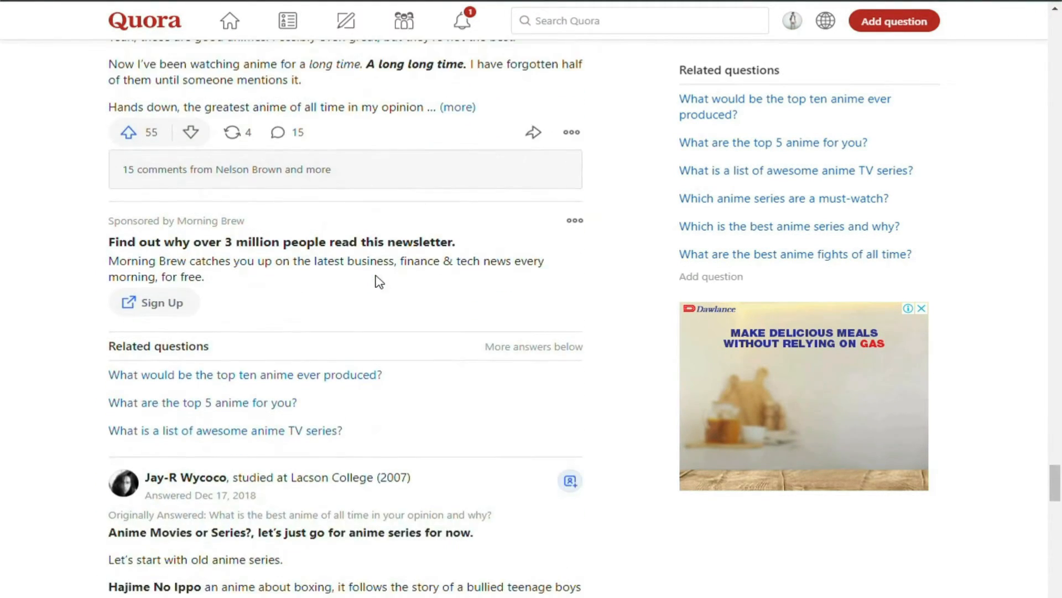
scroll("up", 3)
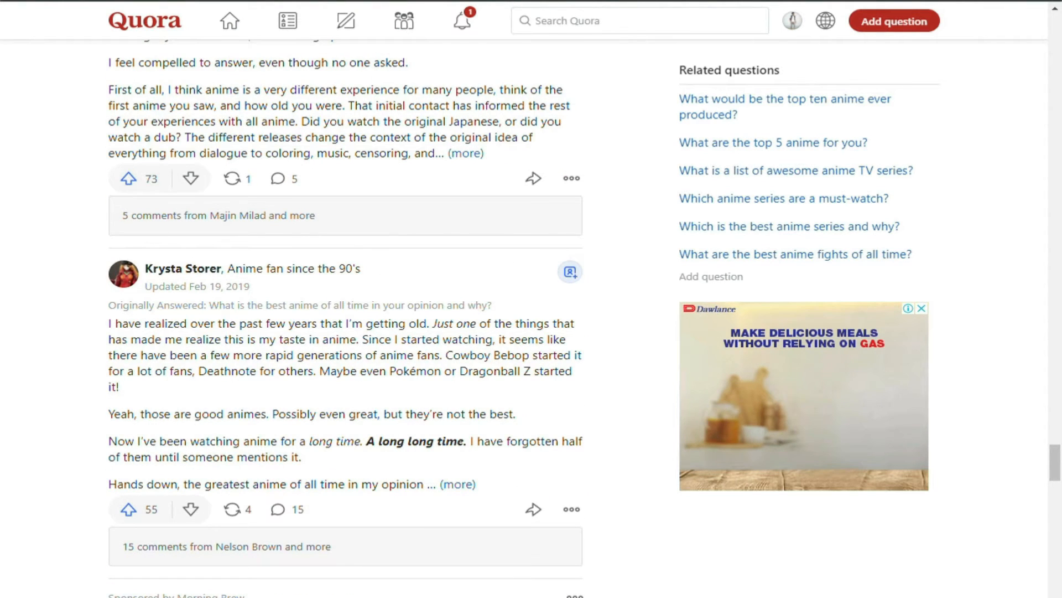
scroll("down", 3)
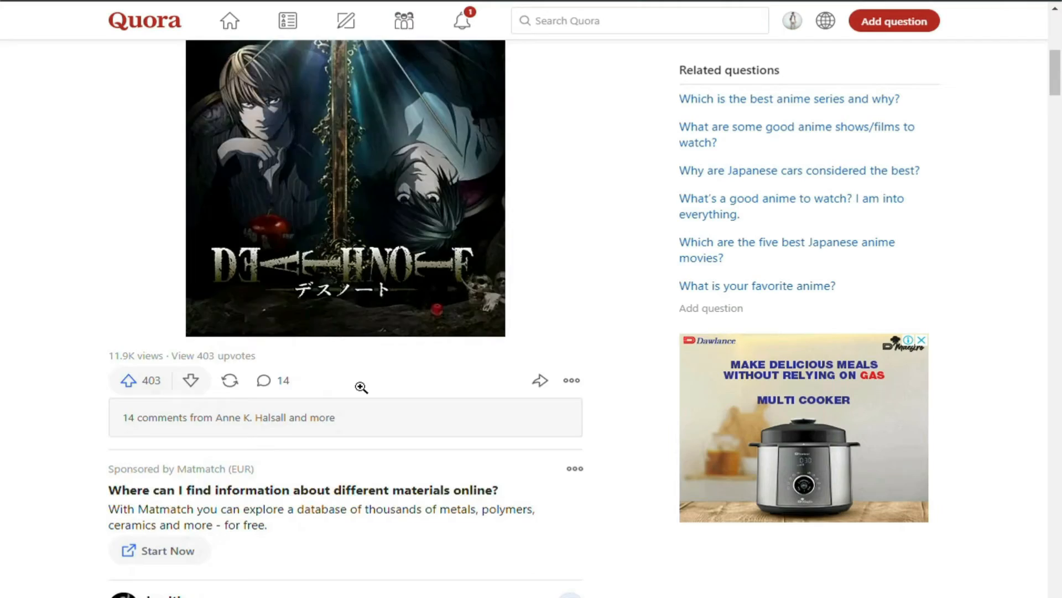
scroll("down", 3)
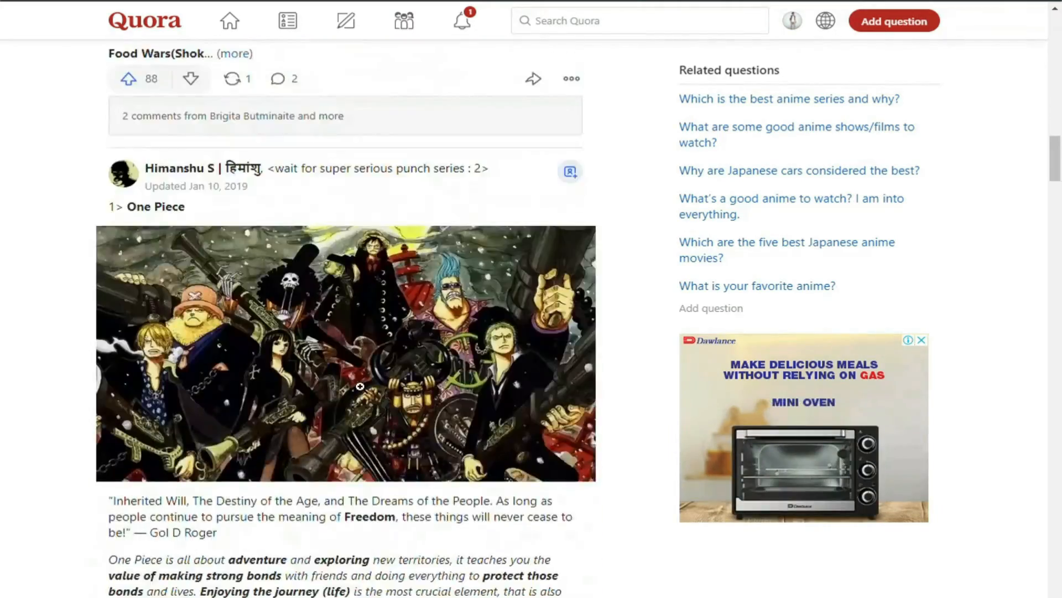
scroll("down", 3)
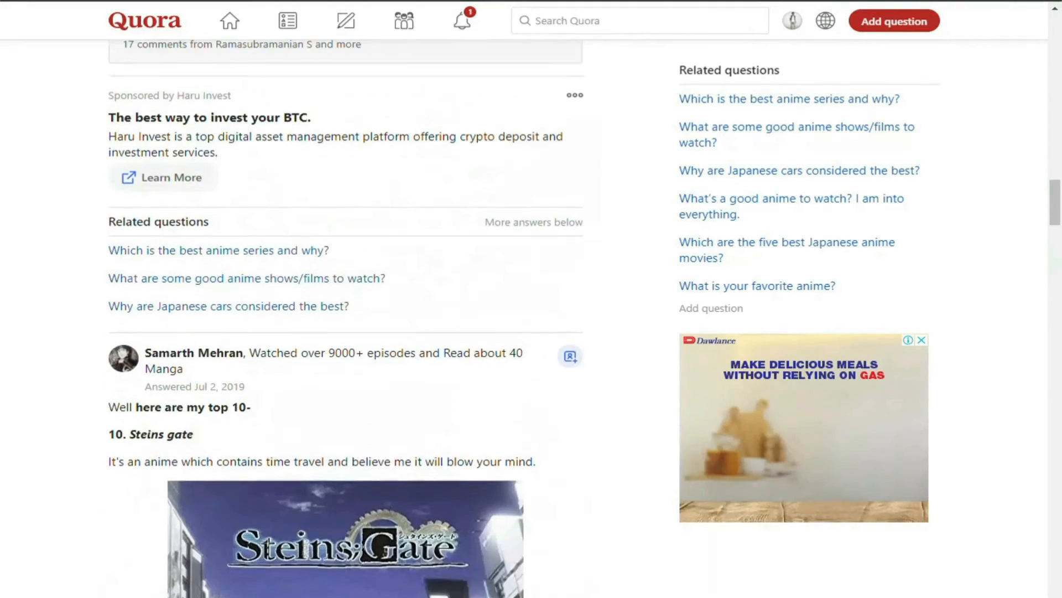
scroll("down", 3)
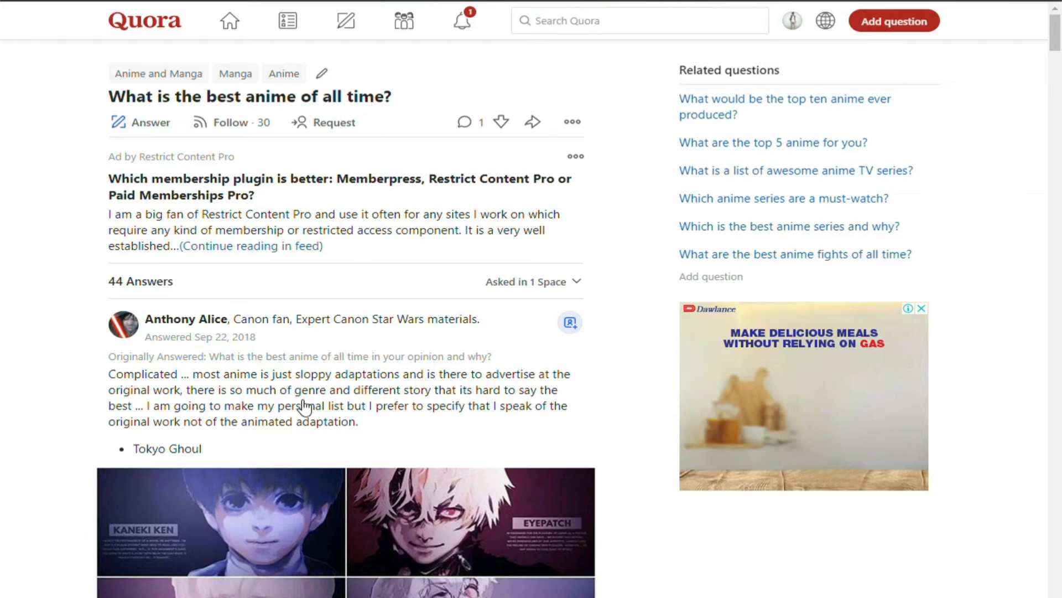
scroll("down", 3)
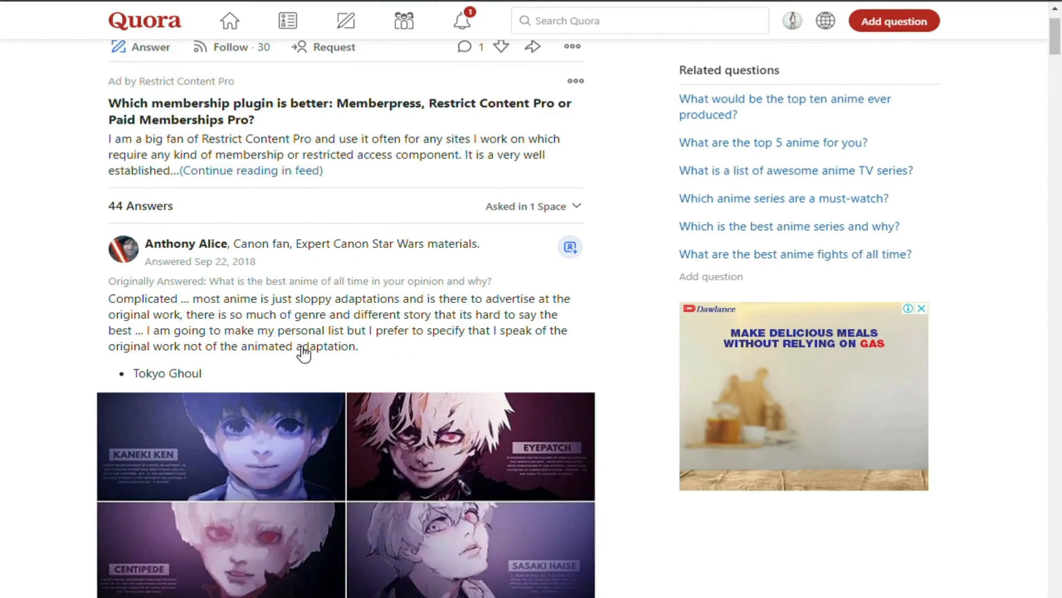
scroll("down", 3)
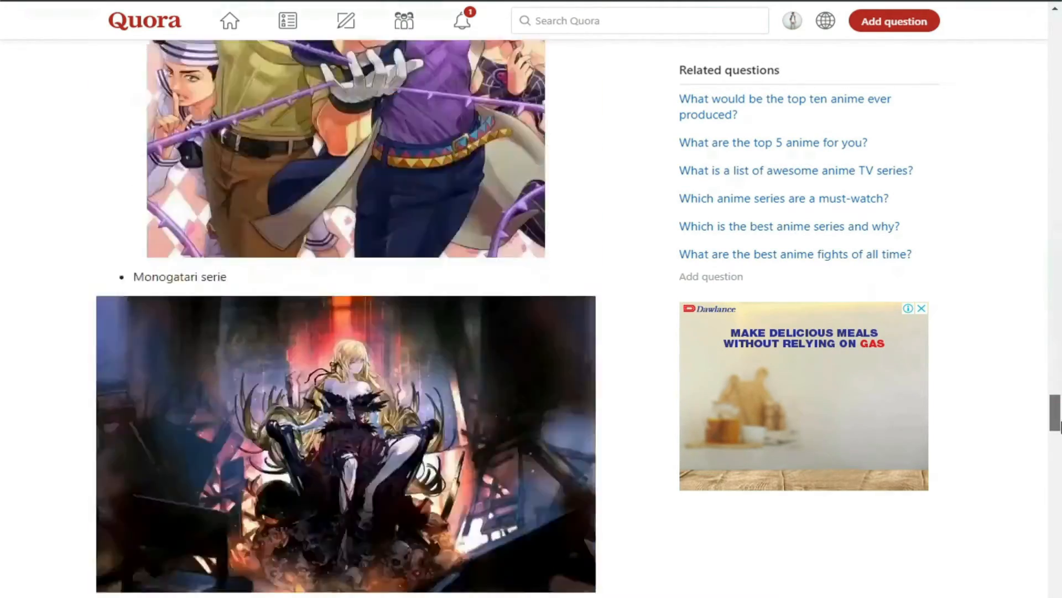
scroll("down", 3)
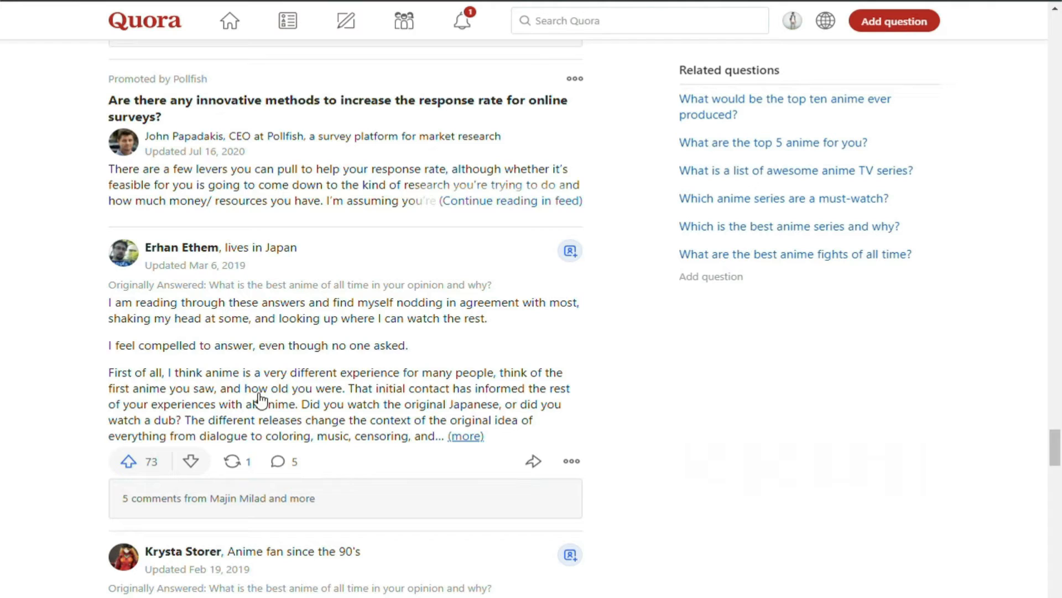
mouse_move(465, 435)
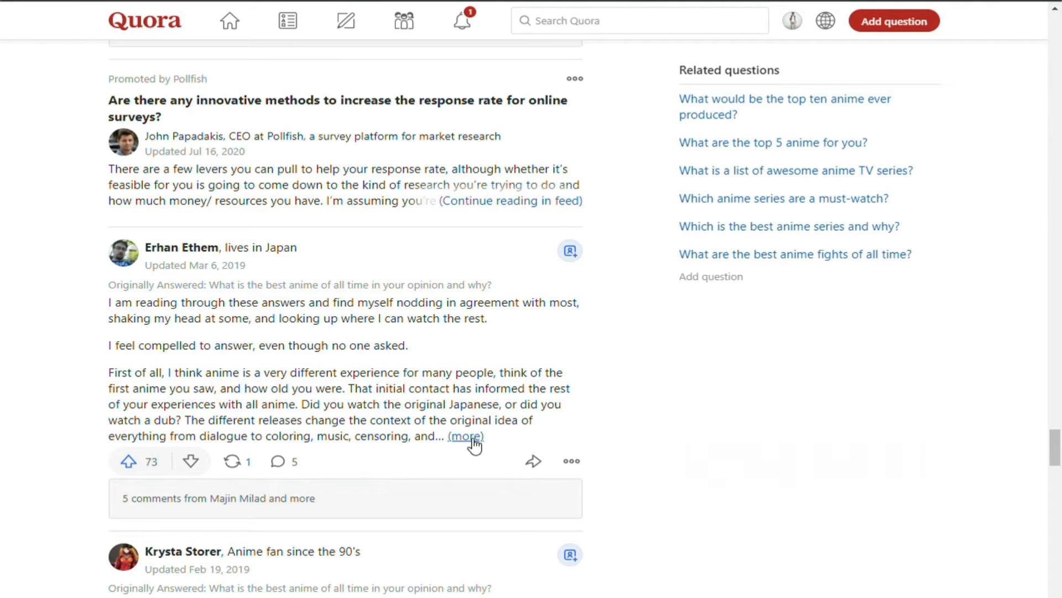
left_click(465, 435)
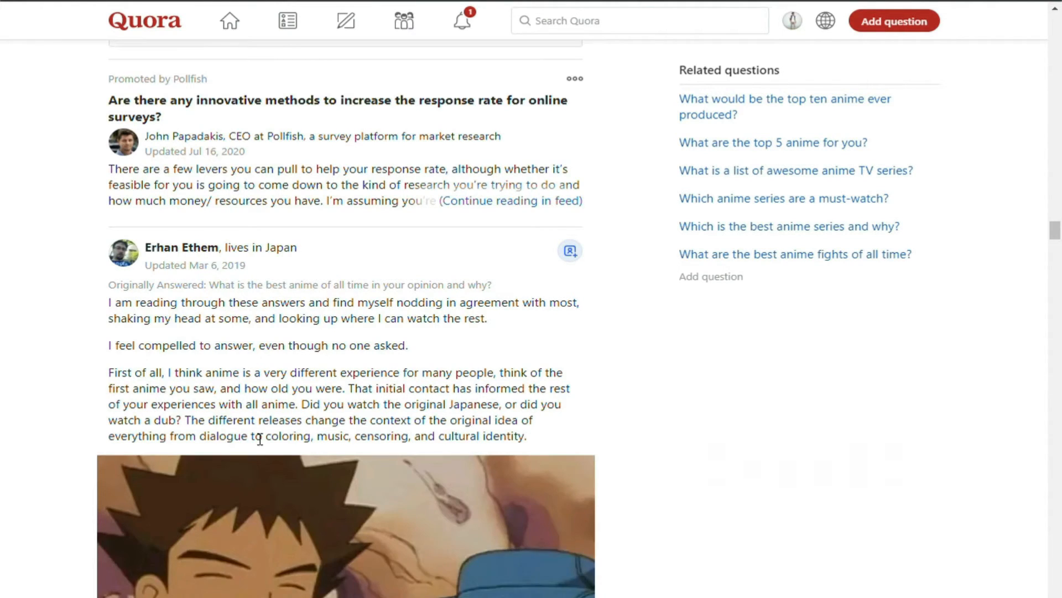
scroll("down", 3)
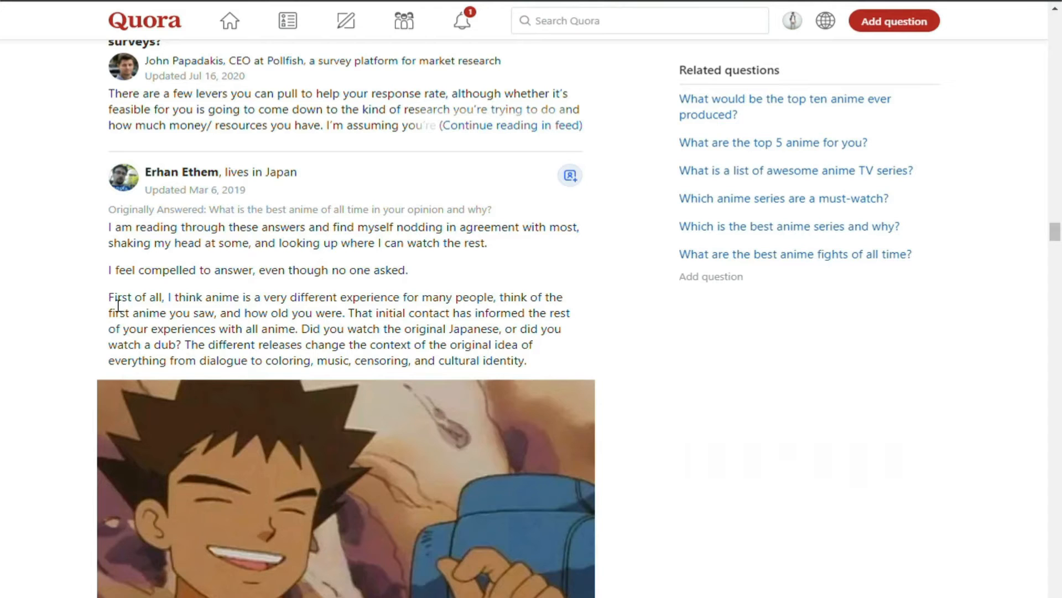
left_click_drag(109, 297, 523, 360)
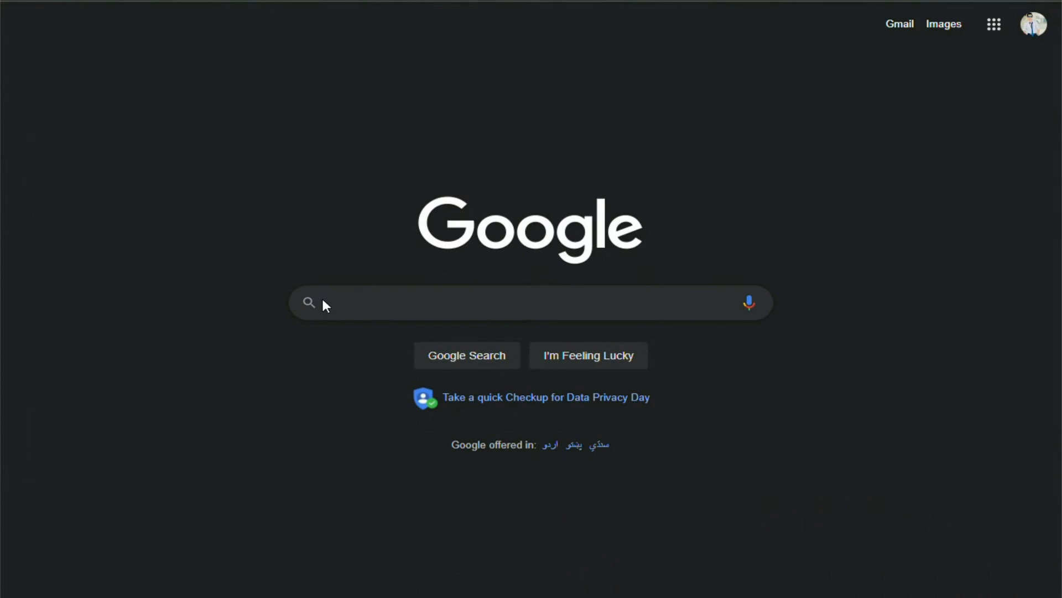
- Search Google for 'google docs' and open the Google Docs site from the results
type("google docs")
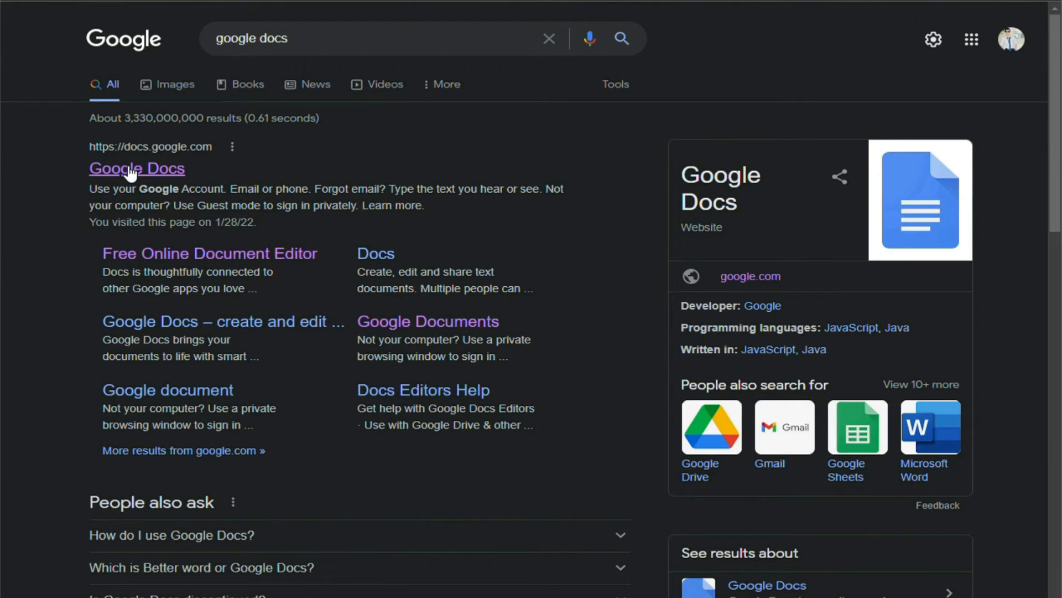
left_click(136, 167)
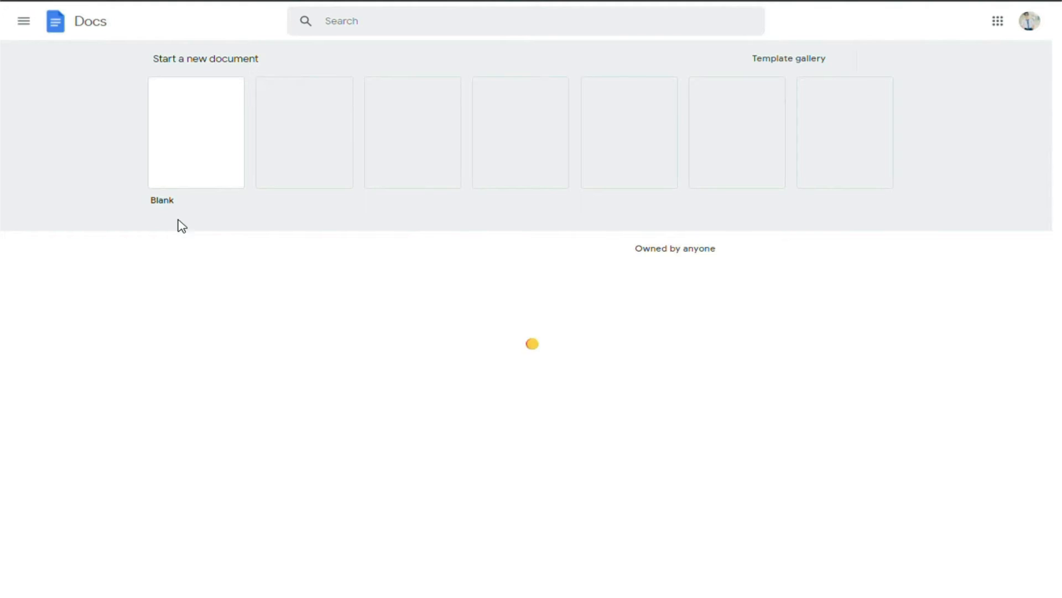
- Create a blank document and paste the 'First of all…' anime experience paragraph
left_click(195, 132)
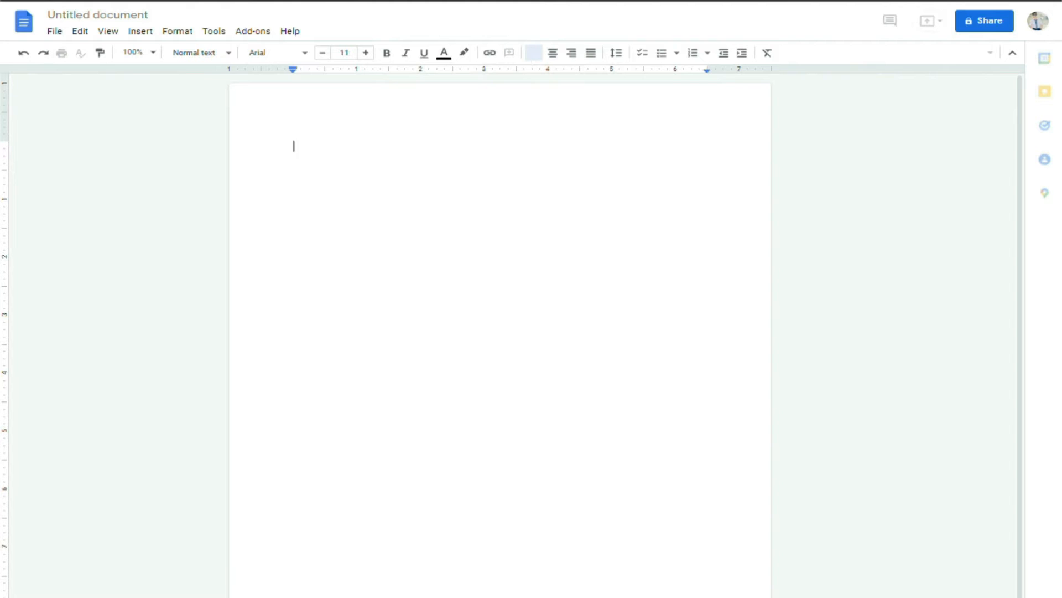
left_click(533, 52)
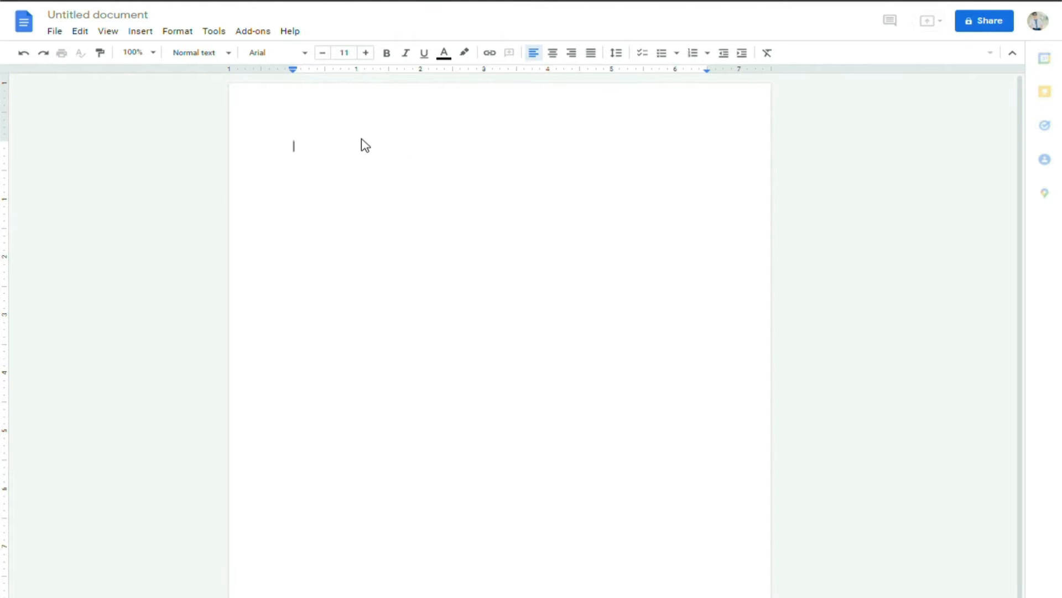
type("First of all, I think anime is a very different experience for many people, think of the first anime you saw, and how old you were. That initial contact has informed the rest of your experiences with all anime. Did you watch the original Japanese, or did you watch a dub? The different releases change the context of the original idea of everything from dialogue to coloring, music, censoring,")
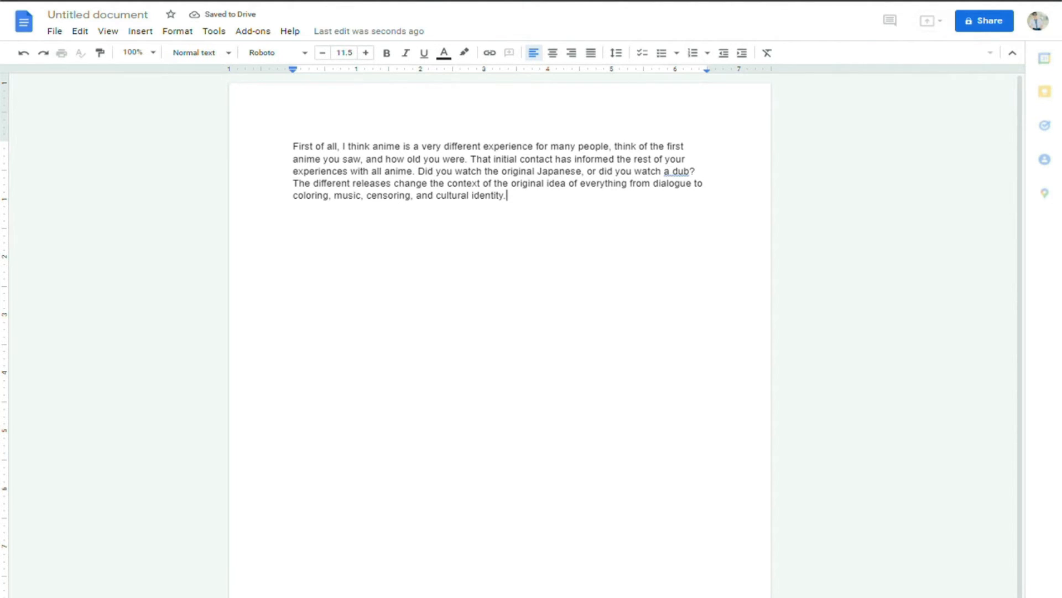
left_click(1043, 59)
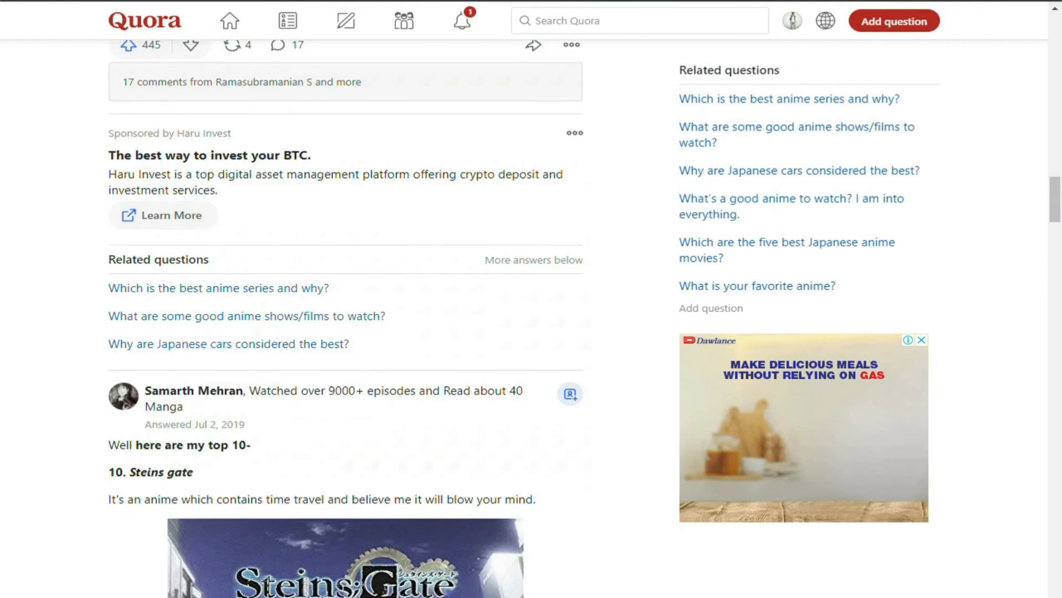
- Scroll the anime answers, expanding the classic-anime answer, to reach 'Which is the best anime series and why?'
scroll("down", 3)
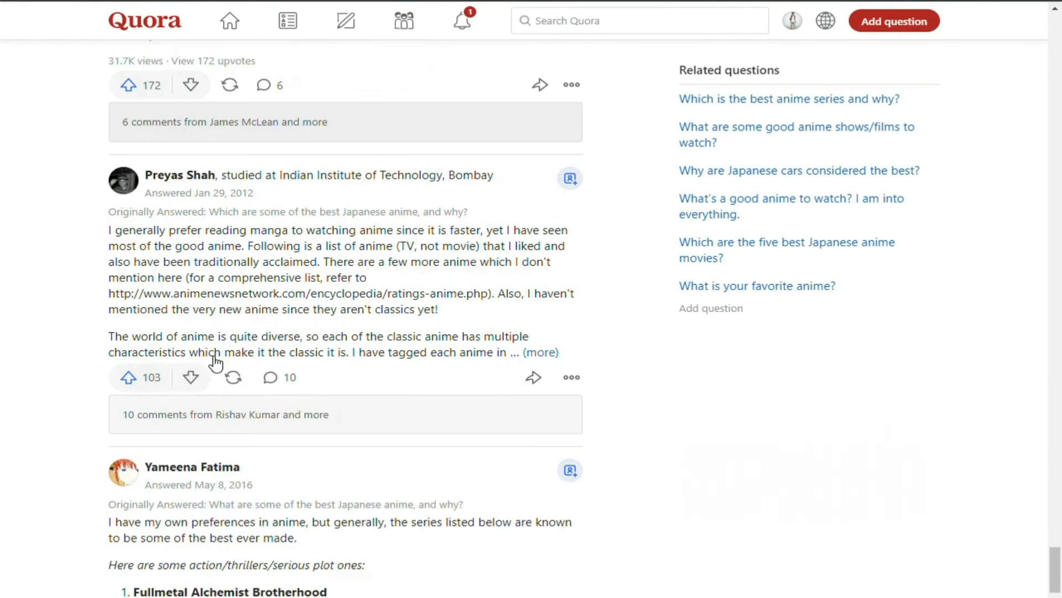
scroll("down", 3)
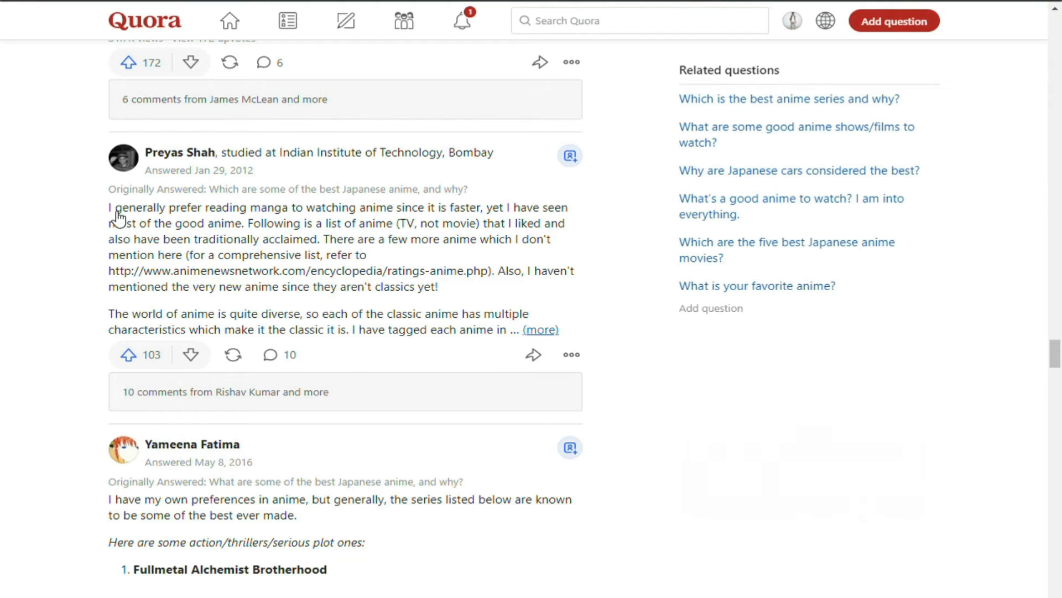
left_click(540, 330)
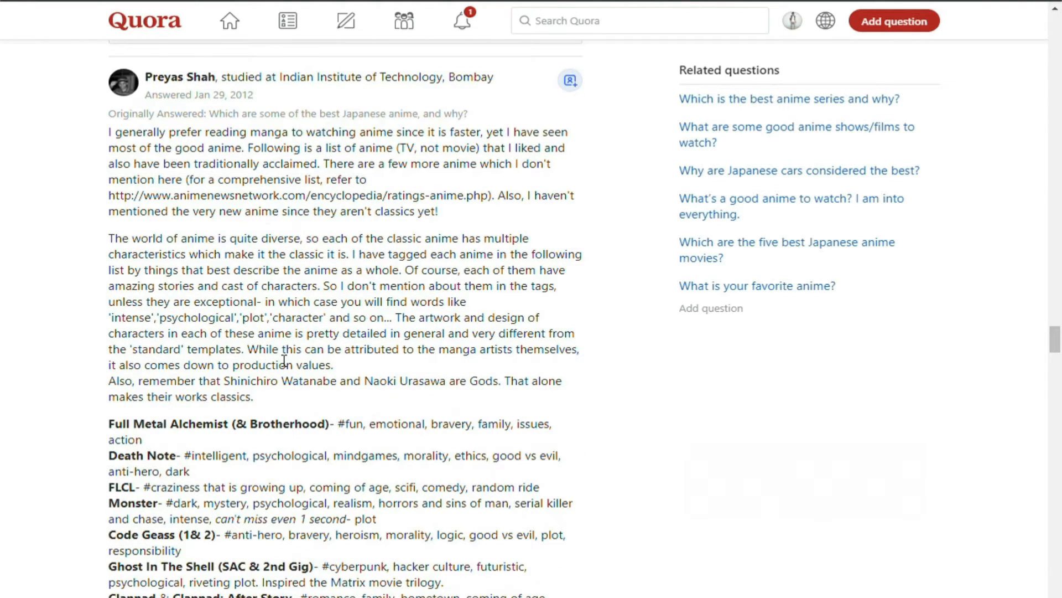
scroll("down", 3)
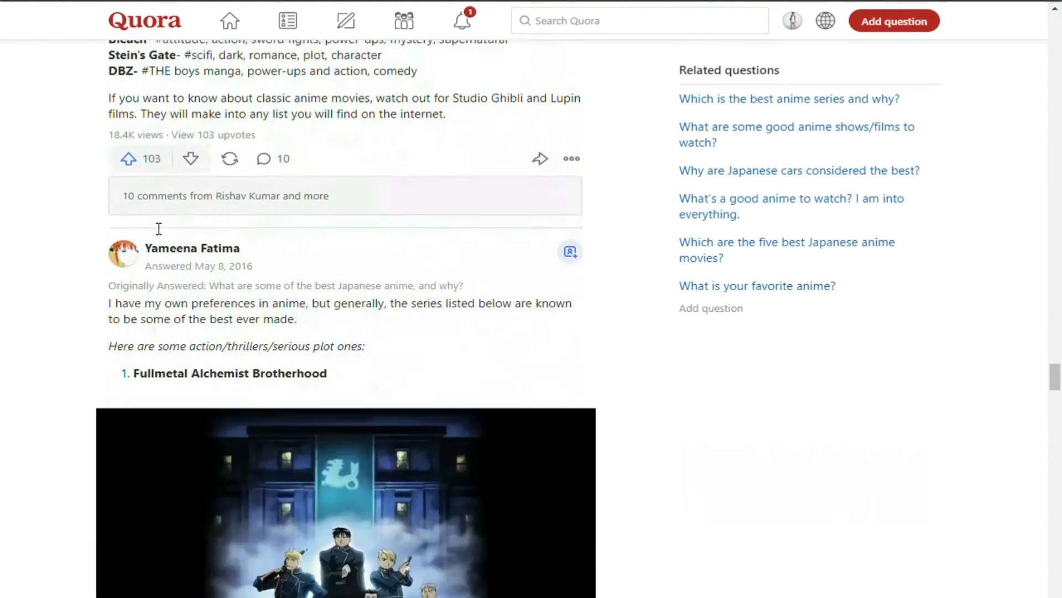
scroll("down", 3)
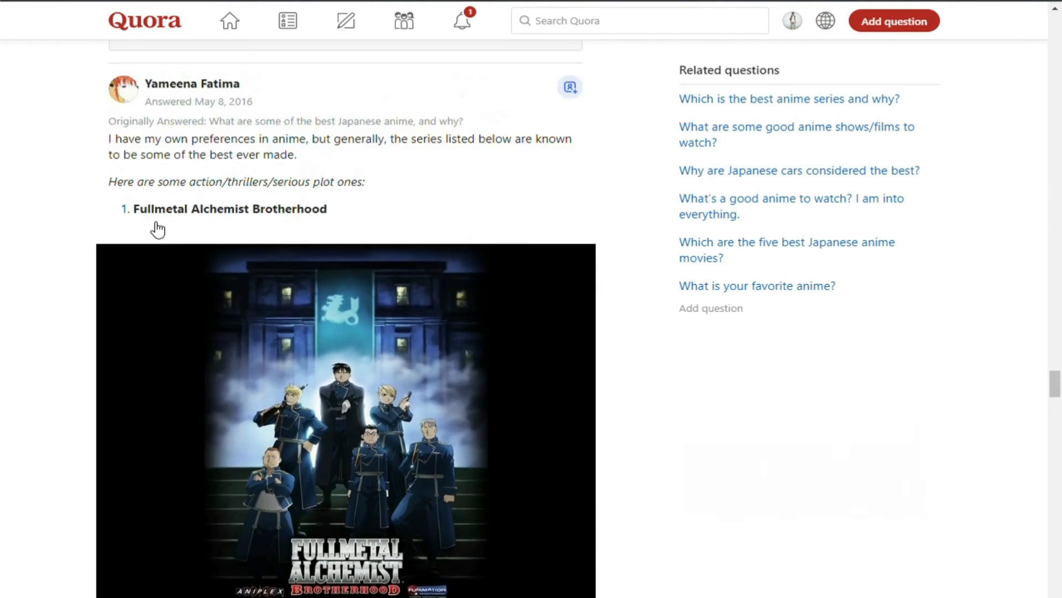
scroll("down", 3)
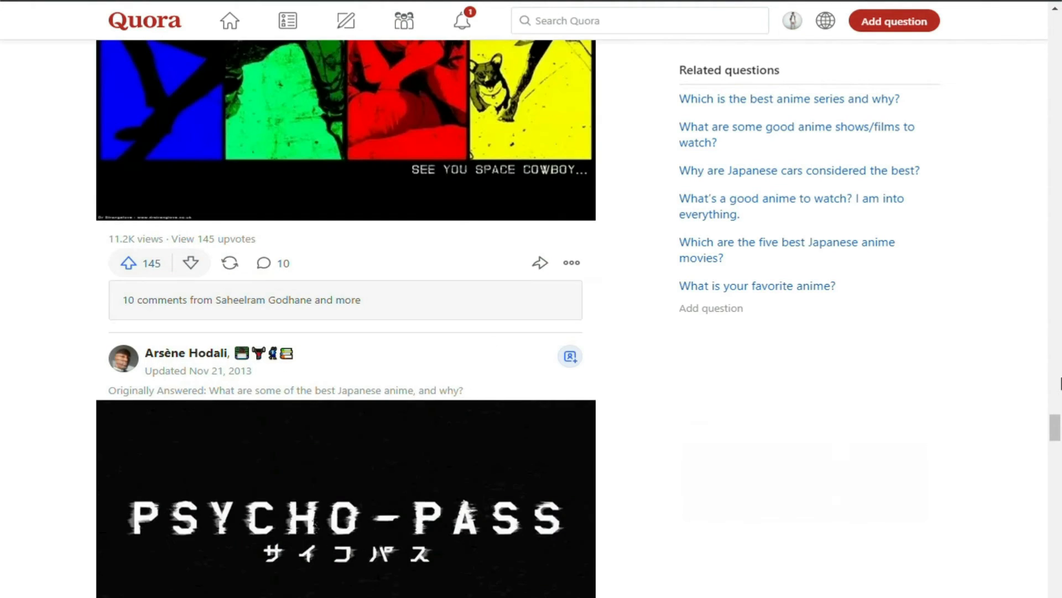
scroll("down", 3)
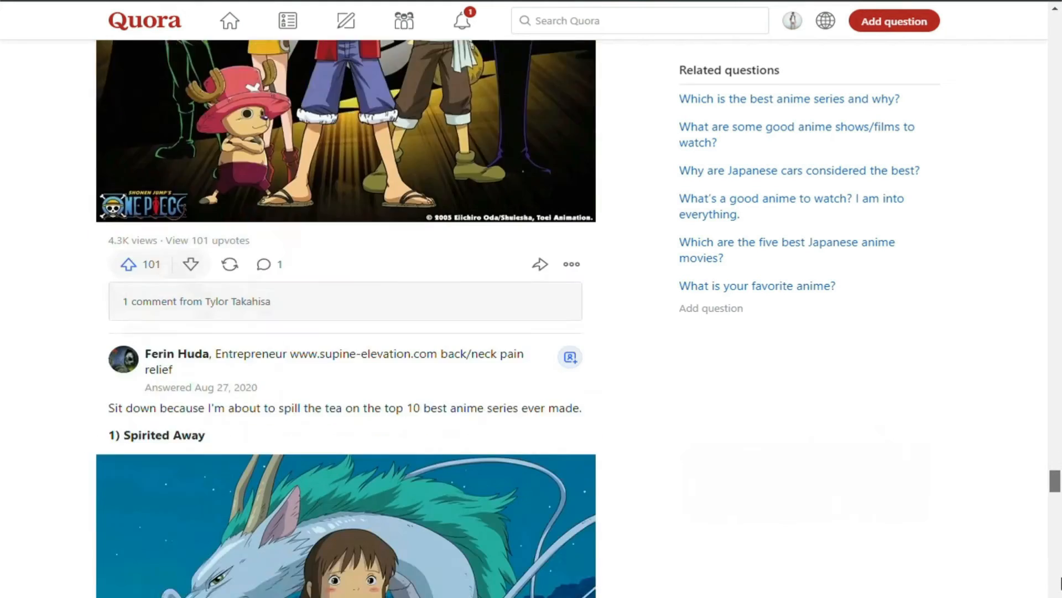
scroll("down", 3)
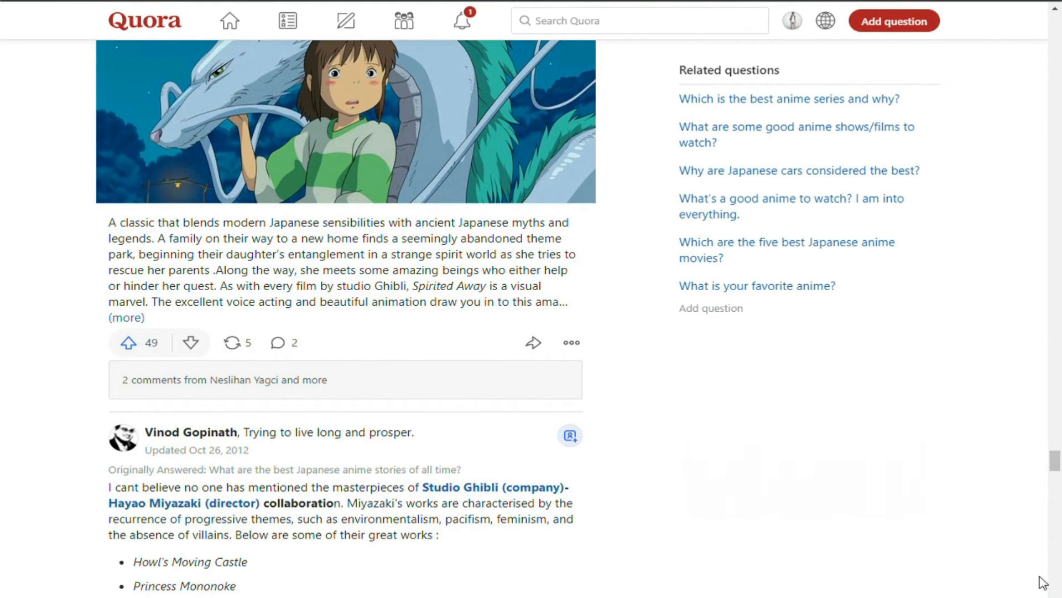
scroll("up", 3)
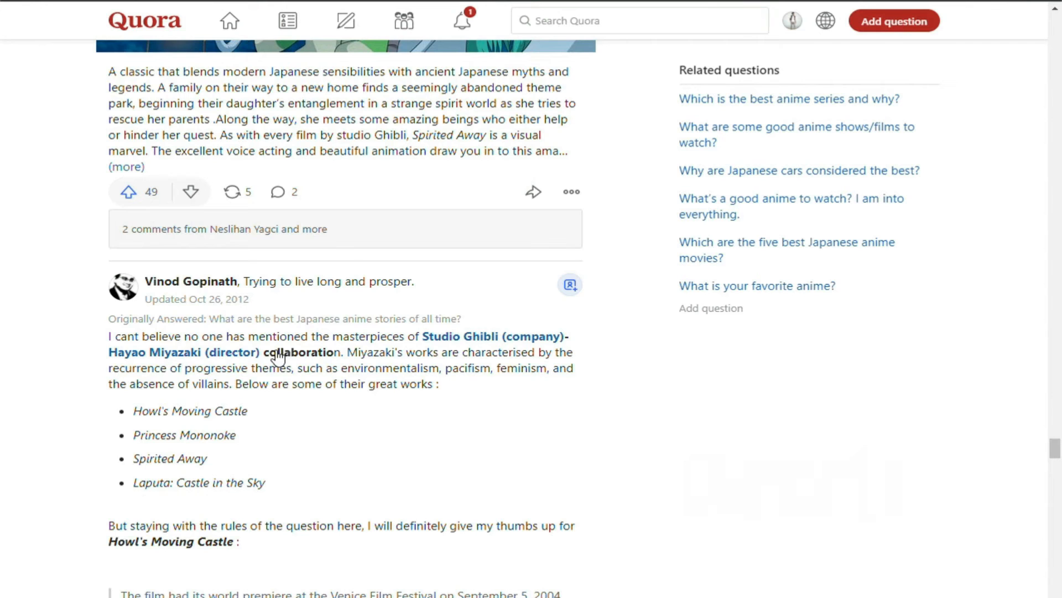
scroll("down", 3)
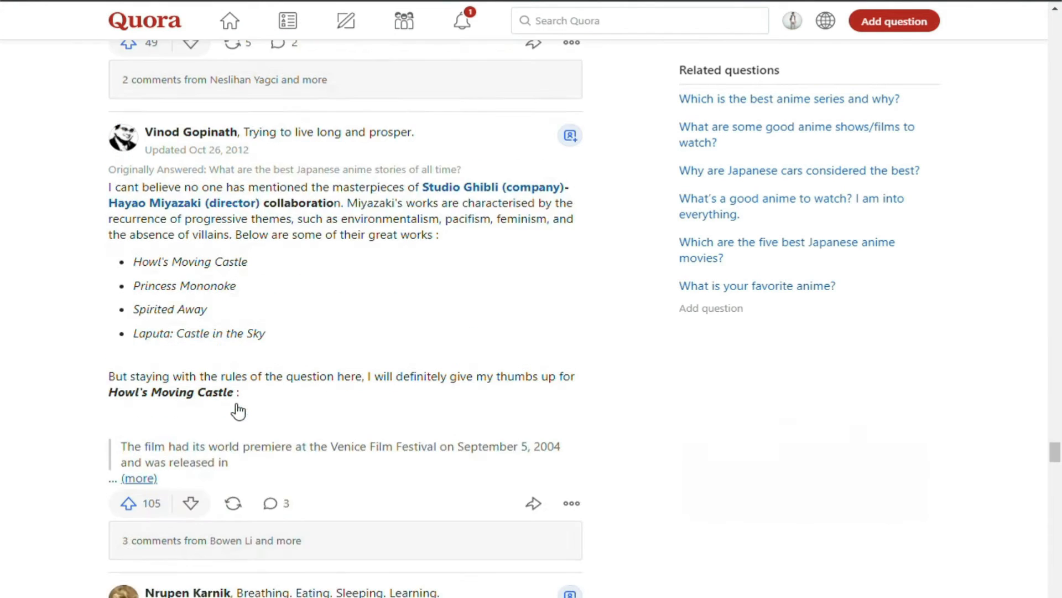
scroll("down", 3)
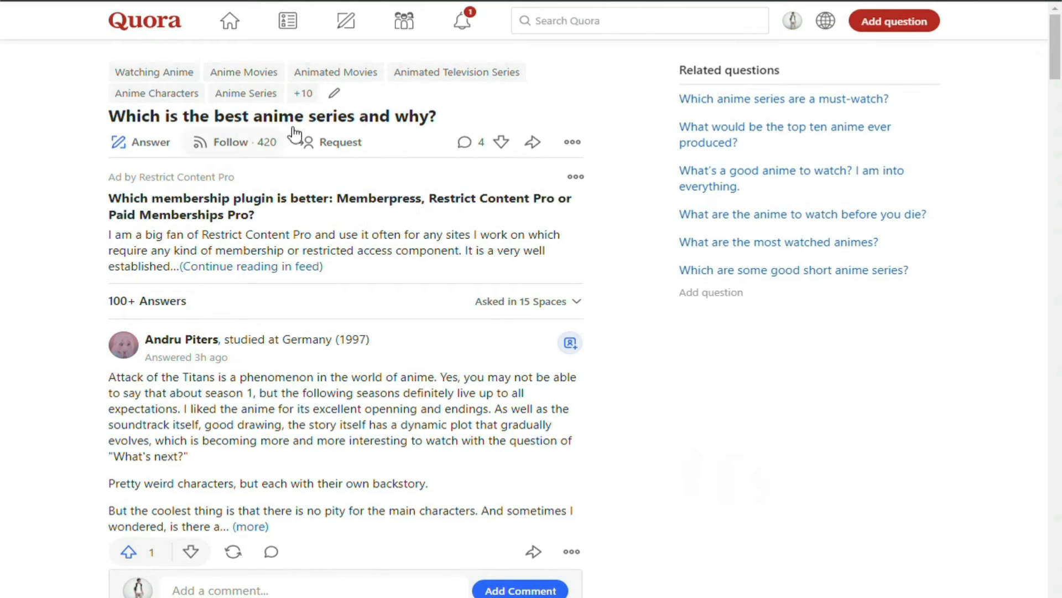
scroll("down", 3)
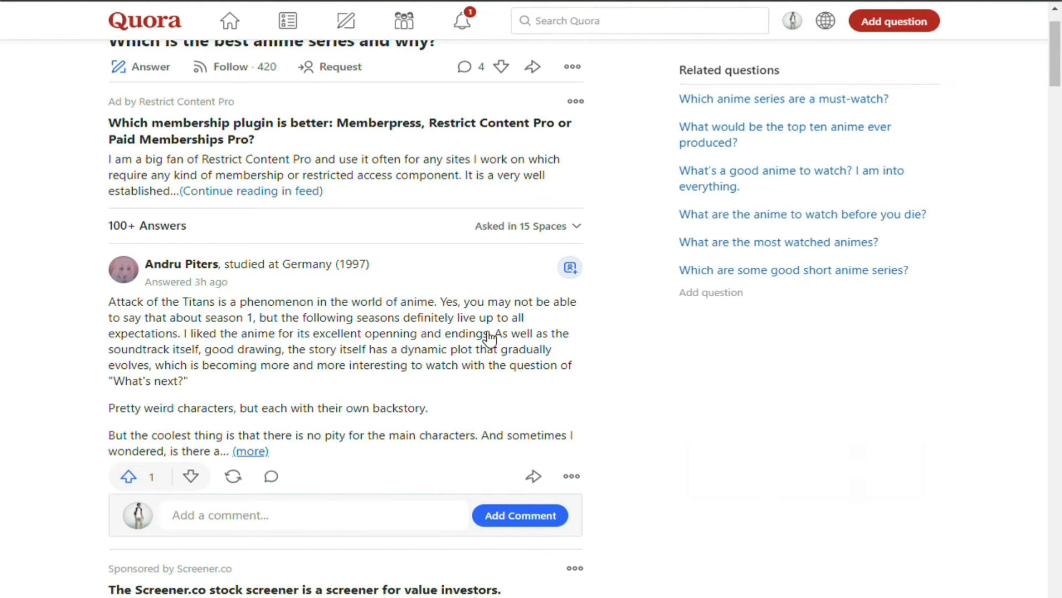
left_click(250, 451)
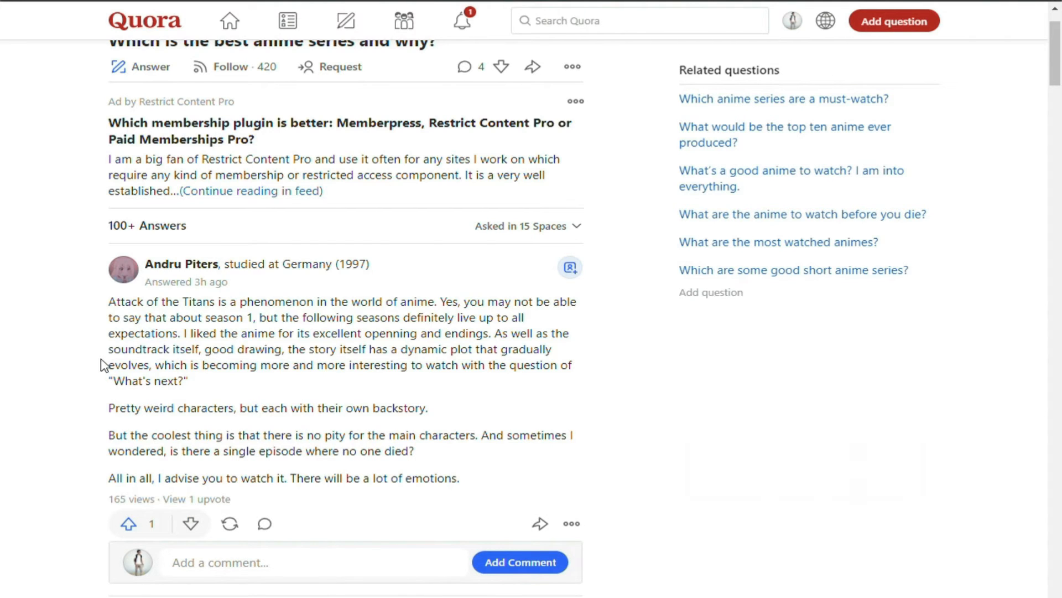
left_click_drag(108, 301, 188, 380)
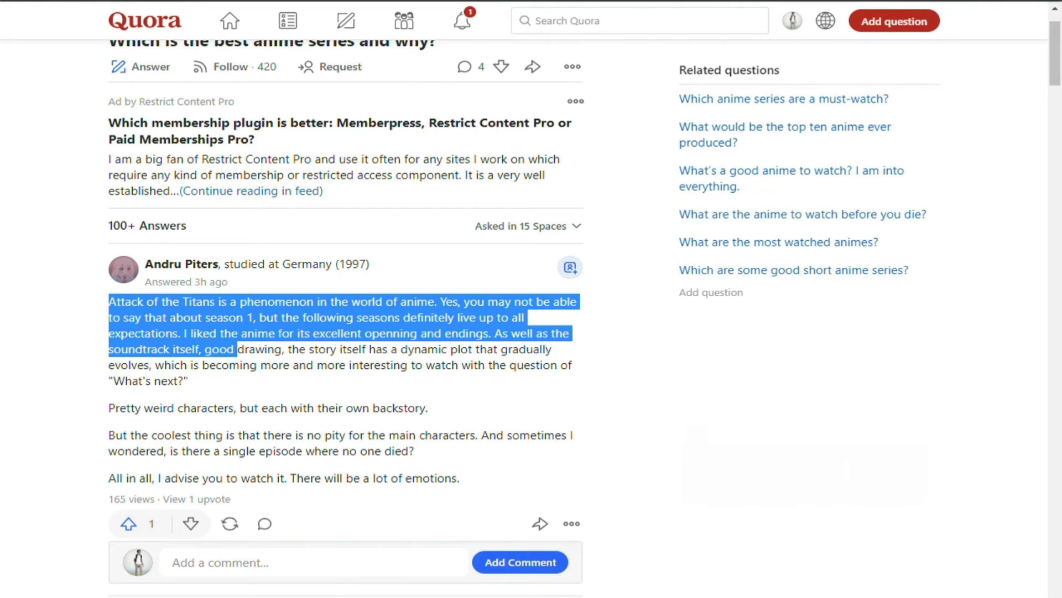
type("the best animes of all time")
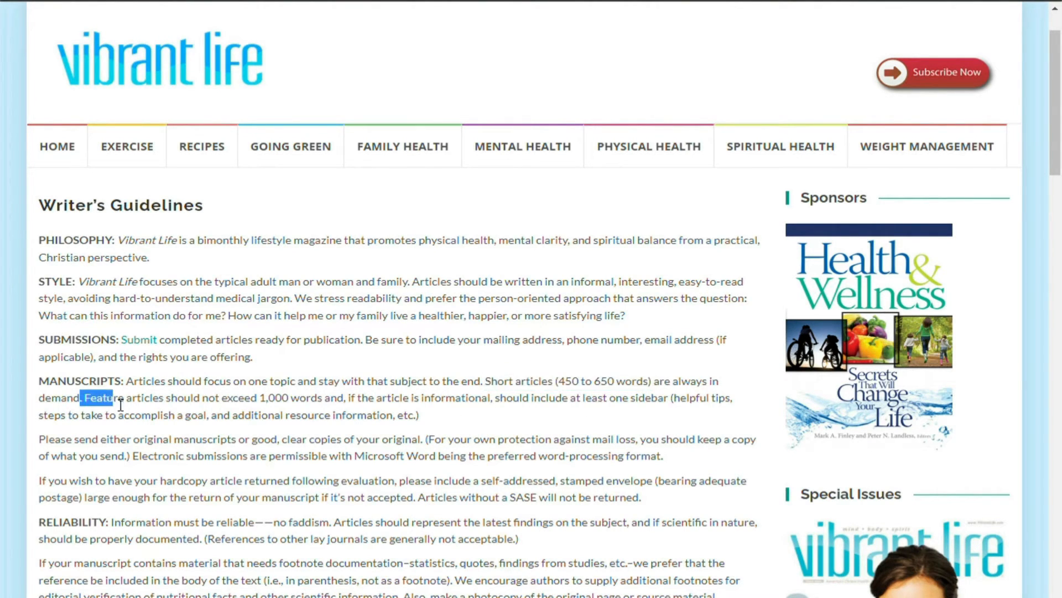
- Highlight a line in the Vibrant Life manuscripts guidelines paragraph
left_click_drag(86, 397, 344, 398)
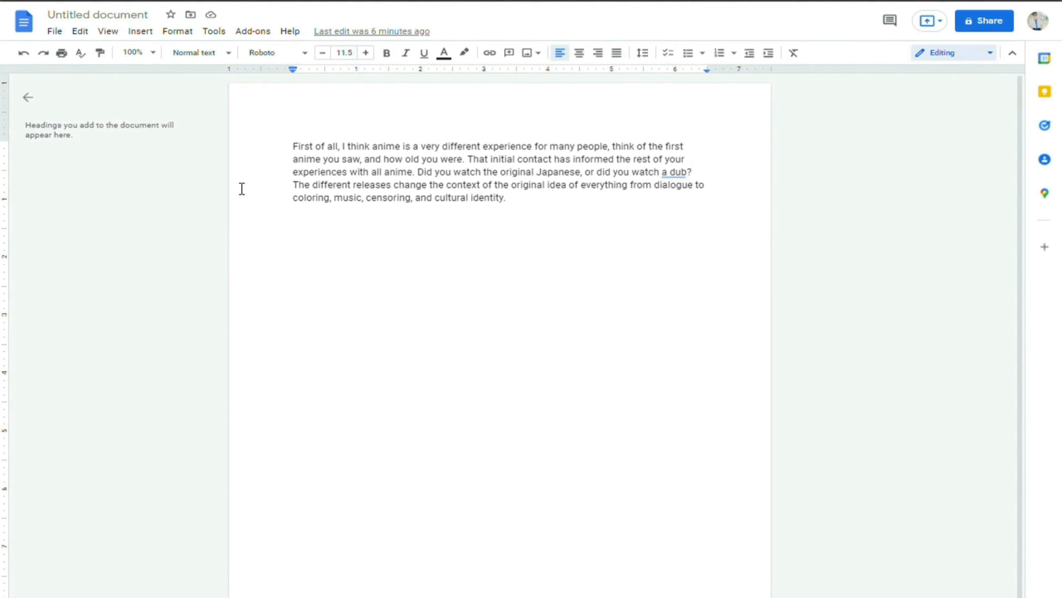
- Add a new line below the anime paragraph and start dictation via Tools > Voice typing
key("enter")
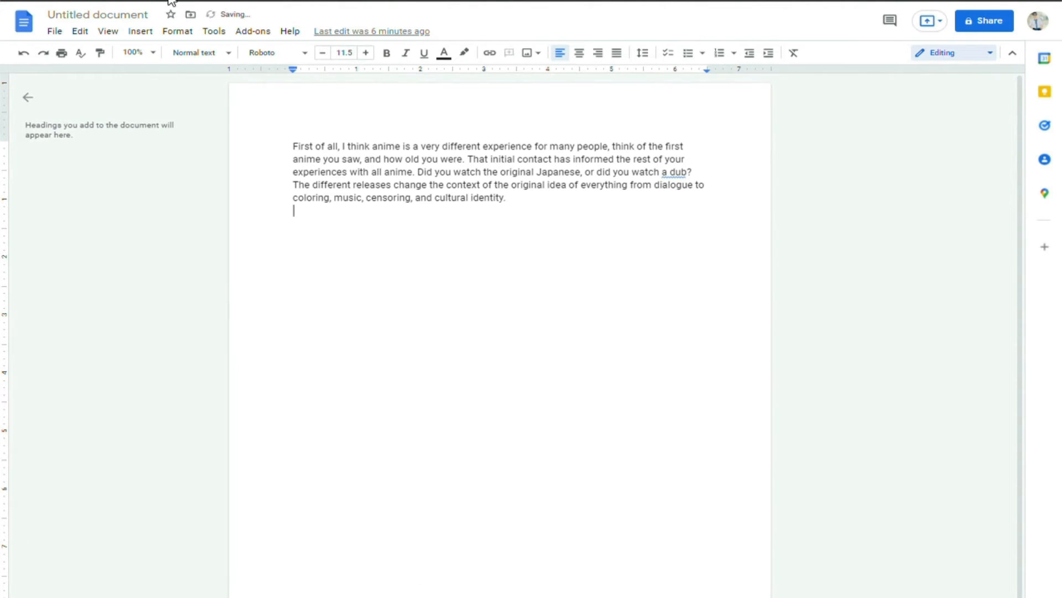
left_click(213, 31)
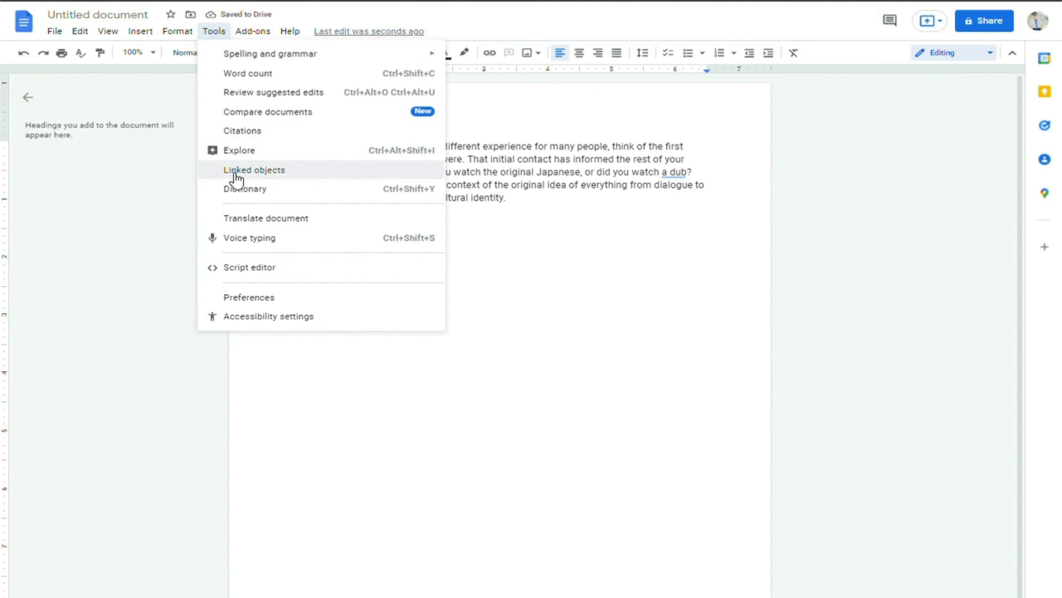
left_click(249, 237)
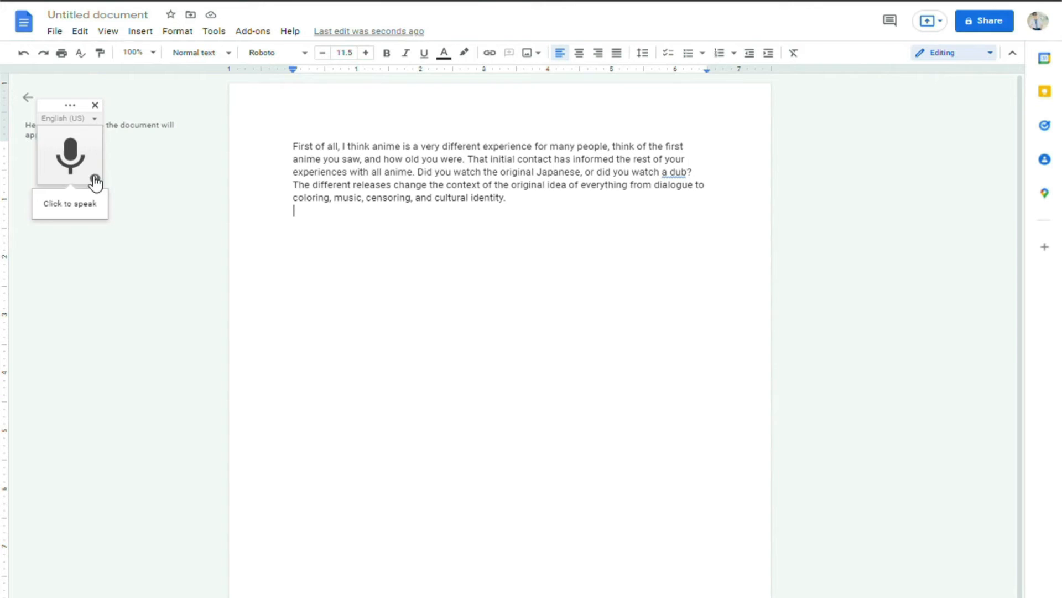
mouse_move(75, 183)
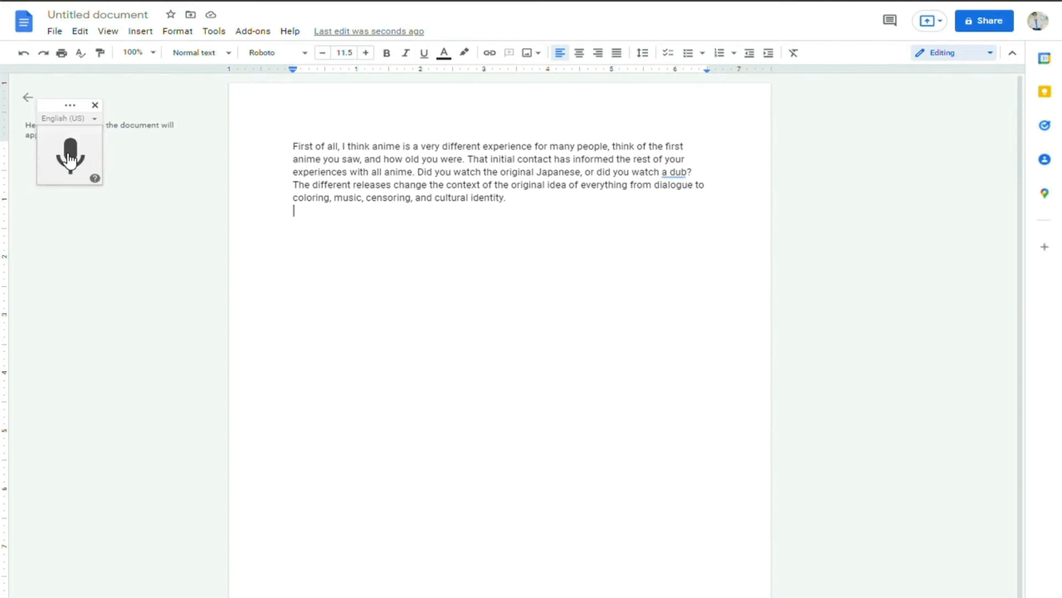
left_click(69, 153)
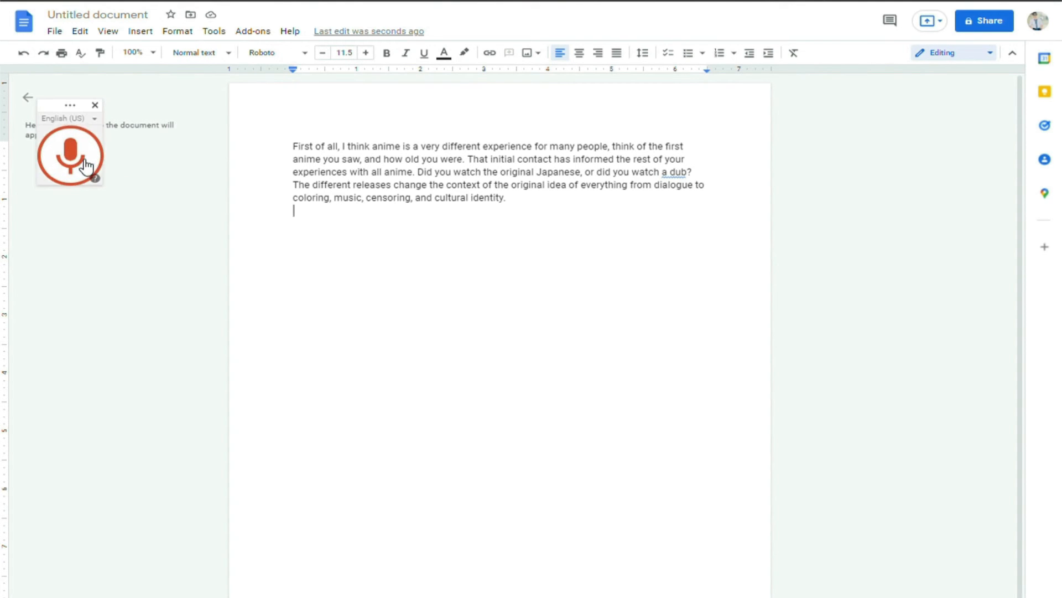
left_click(70, 154)
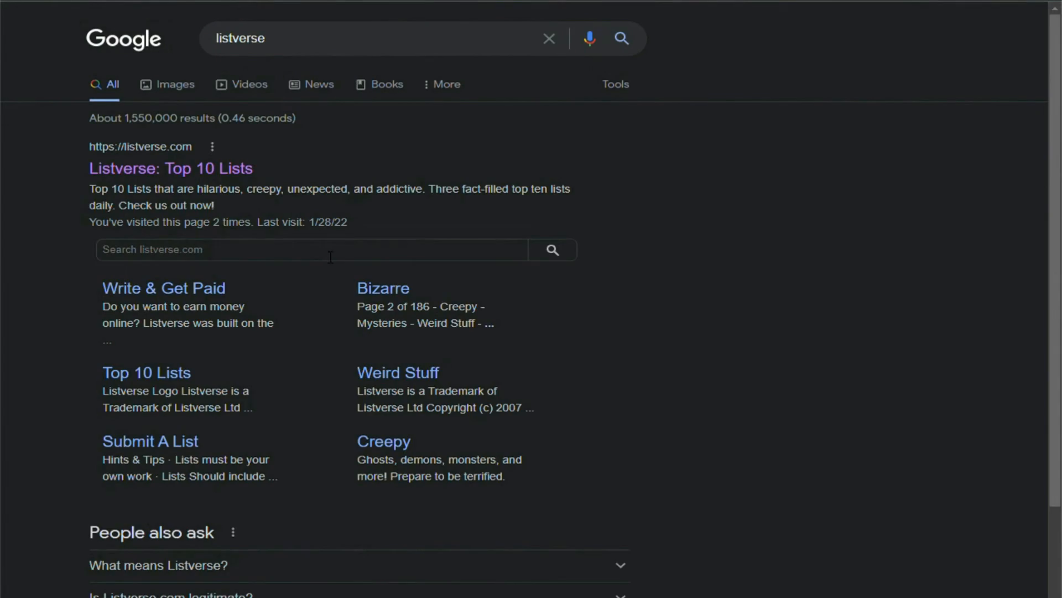
- Open 'Listverse: Top 10 Lists' from the results and scroll down its homepage
left_click(170, 168)
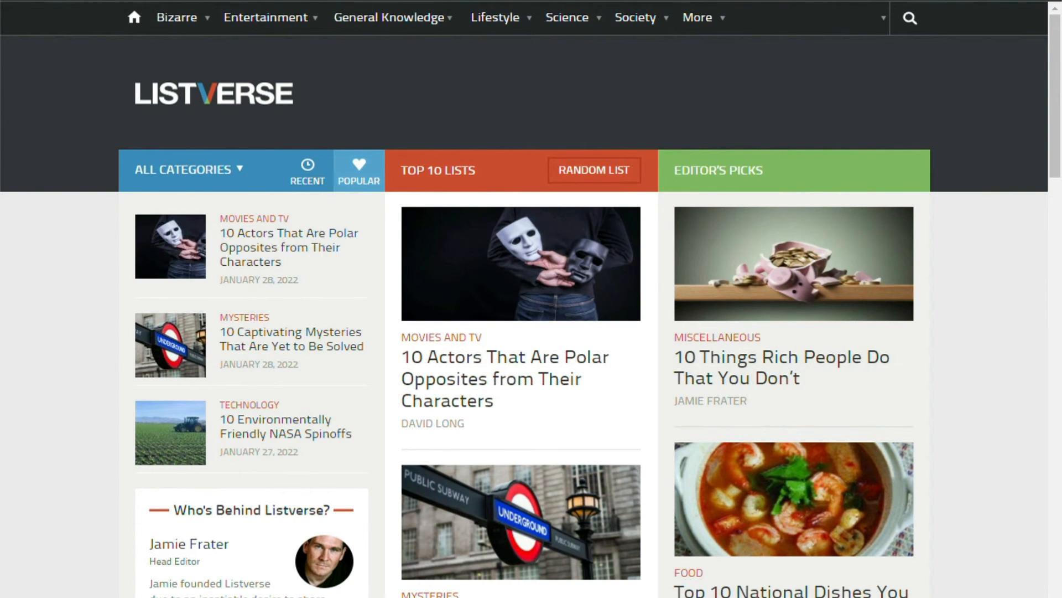
scroll("down", 3)
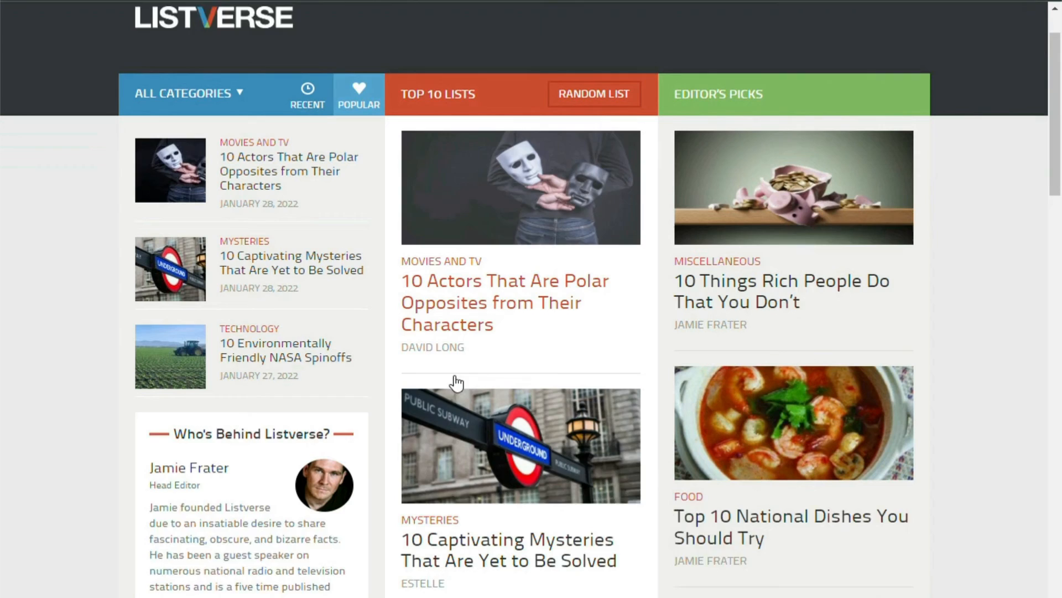
scroll("down", 3)
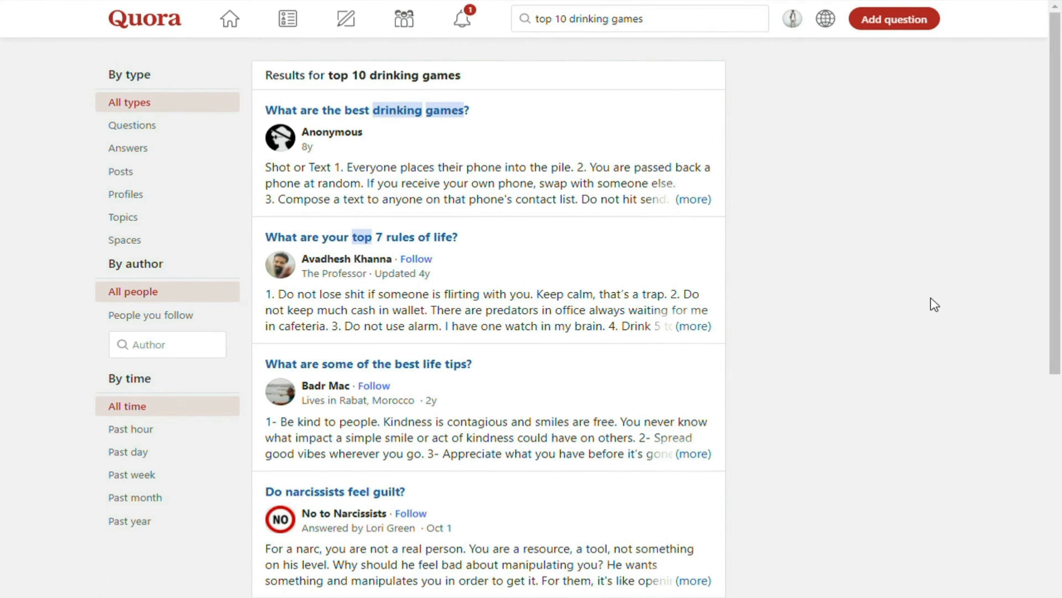
- Scroll through the 52 answers on 'What are the best drinking games?'
scroll("down", 3)
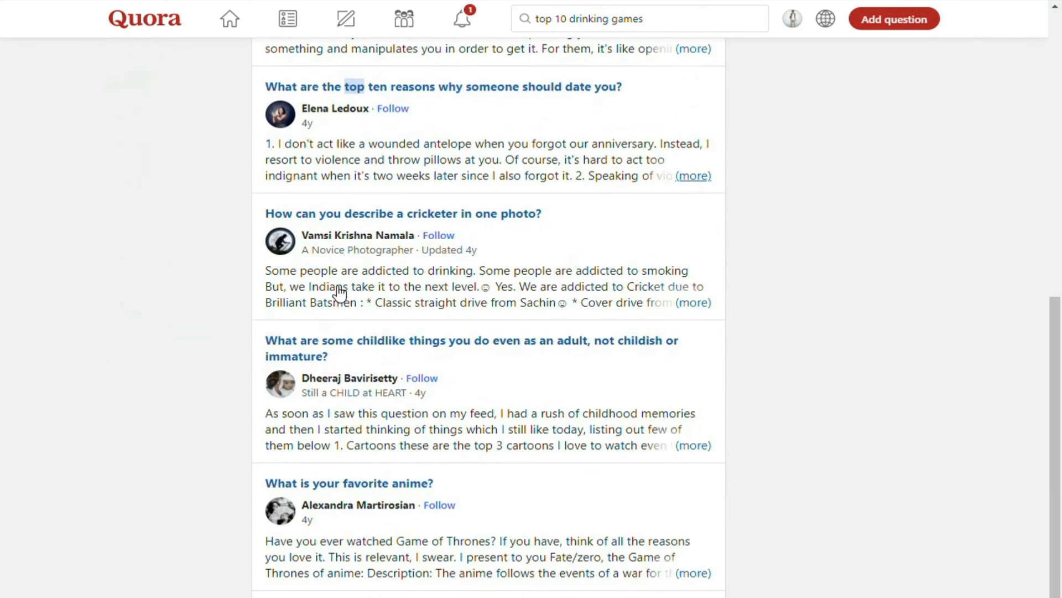
scroll("down", 3)
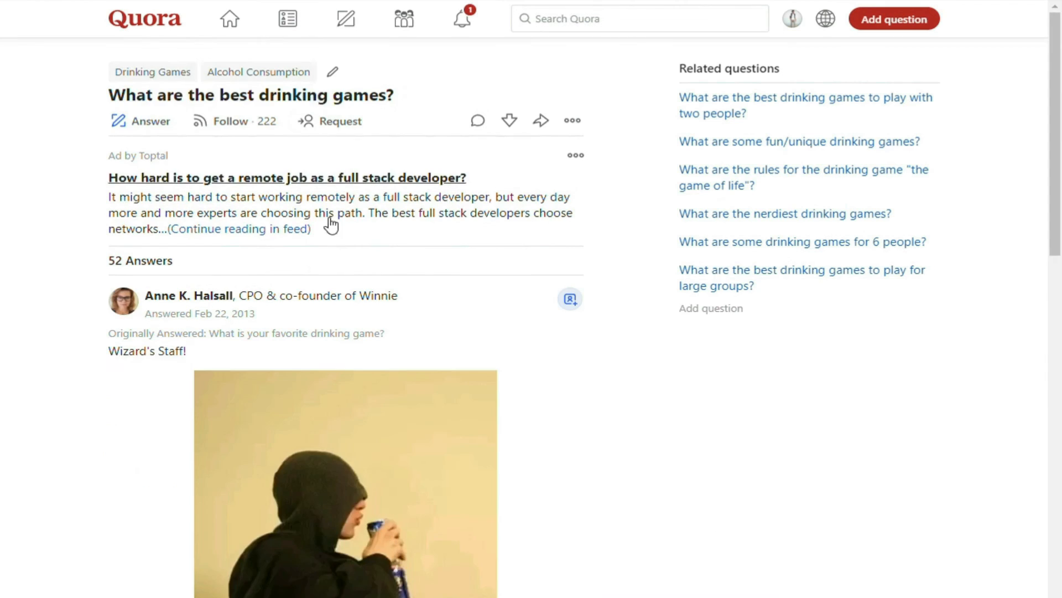
scroll("down", 3)
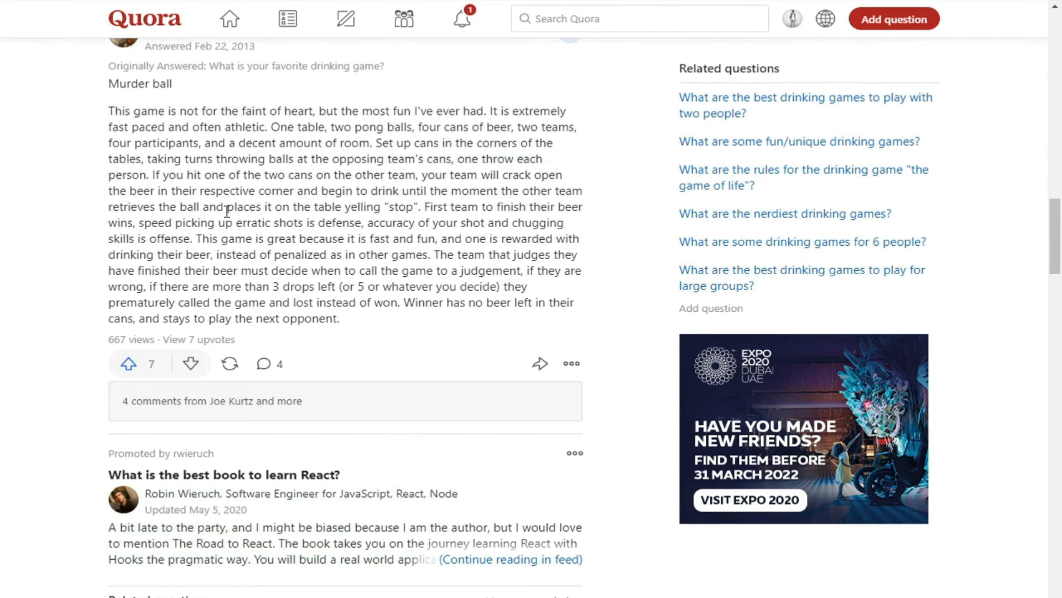
scroll("down", 3)
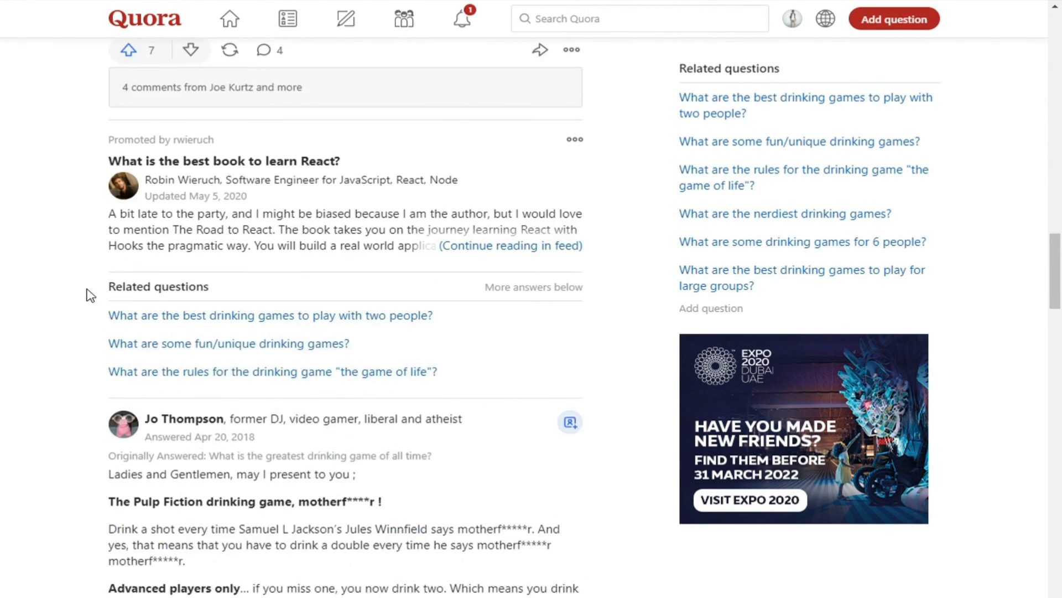
scroll("down", 3)
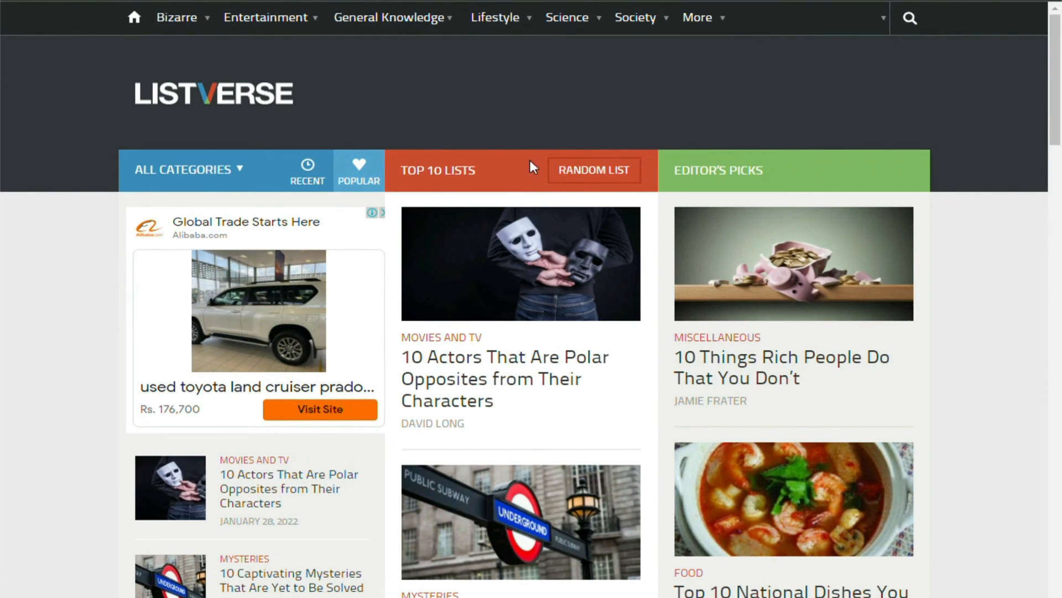
- Scroll down the Listverse homepage through its latest top 10 lists
scroll("down", 3)
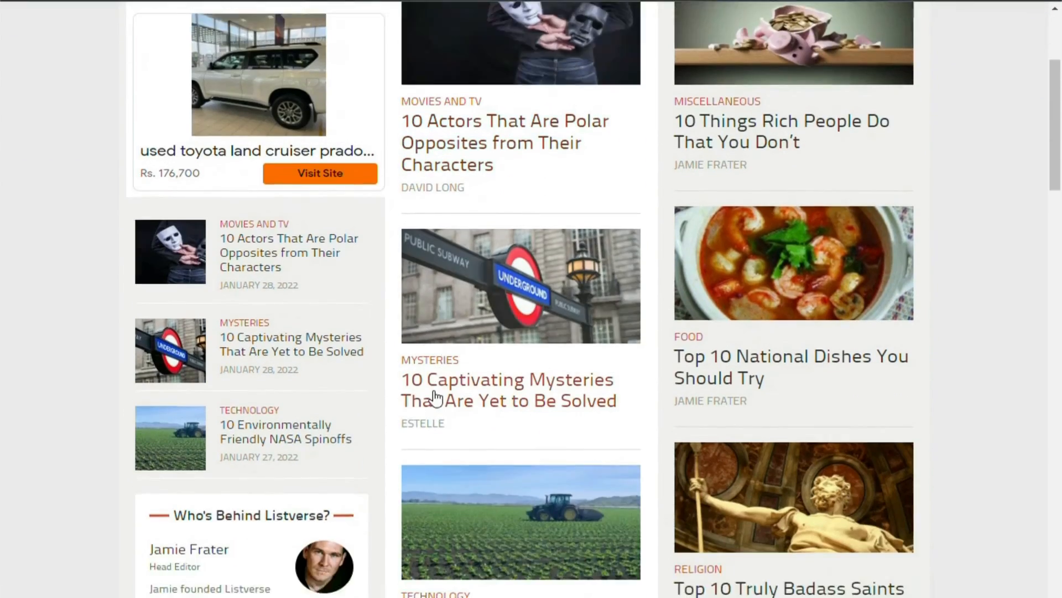
scroll("down", 3)
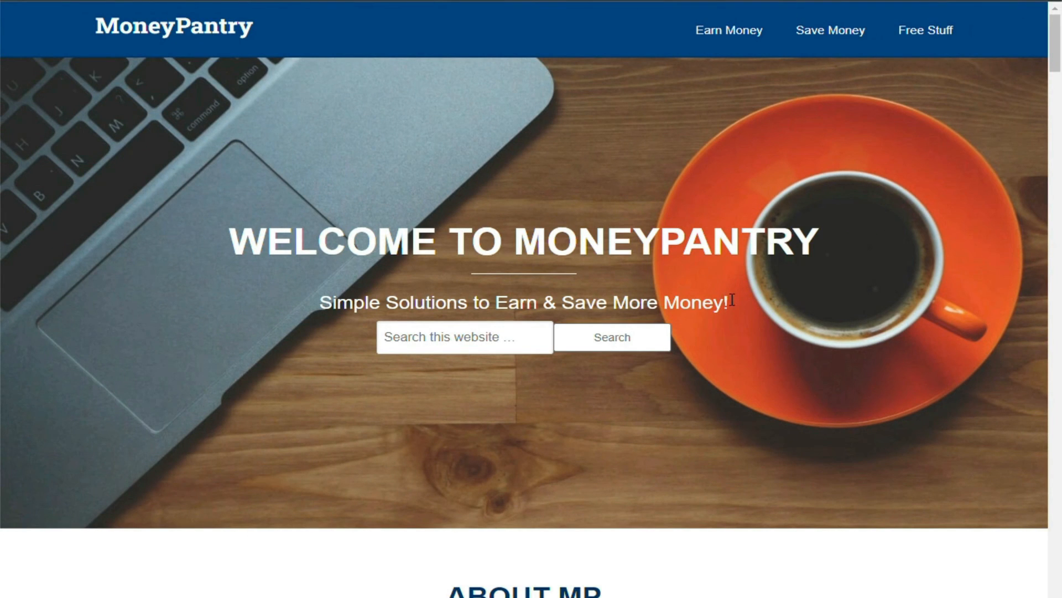
mouse_move(588, 410)
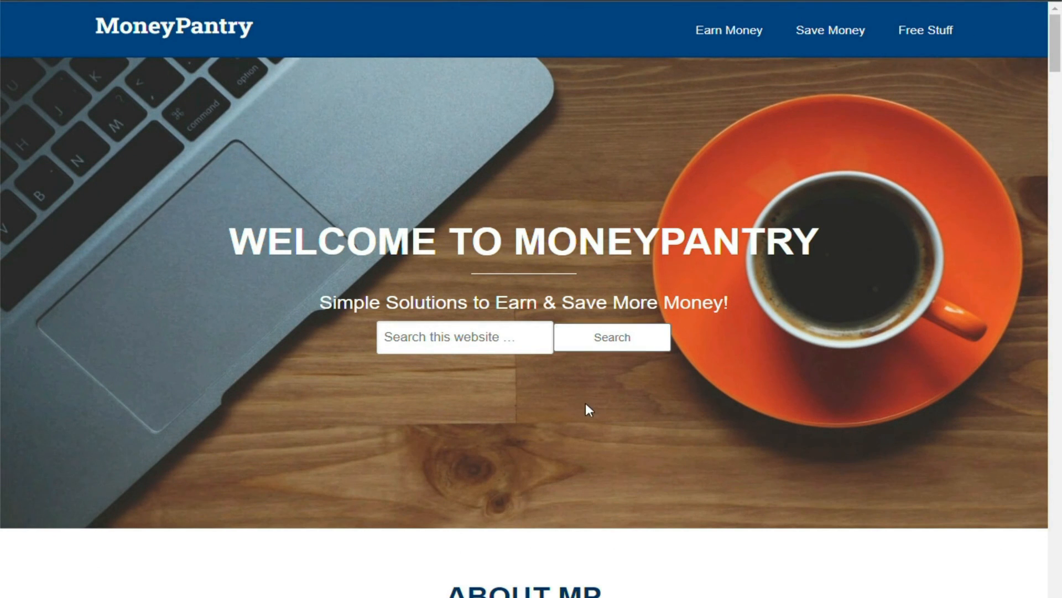
mouse_move(209, 24)
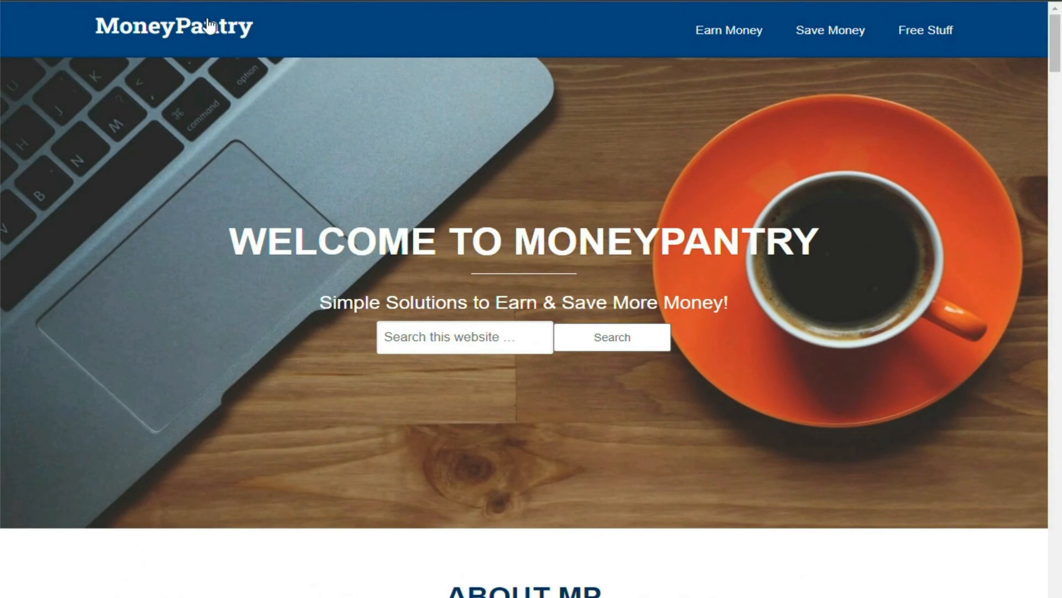